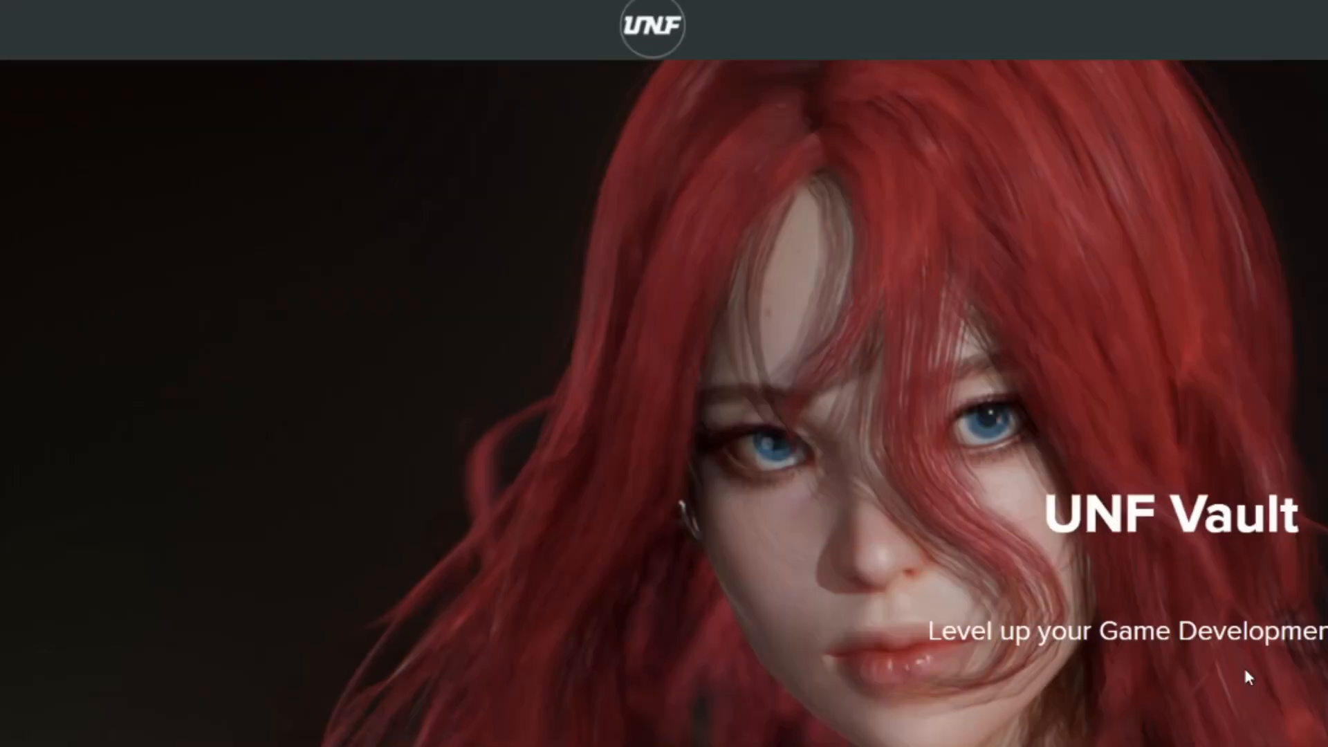
Step: Browse the File menu's blueprint commands and dismiss it
{"action": "scroll", "scroll_direction": "down", "scroll_amount": 3}
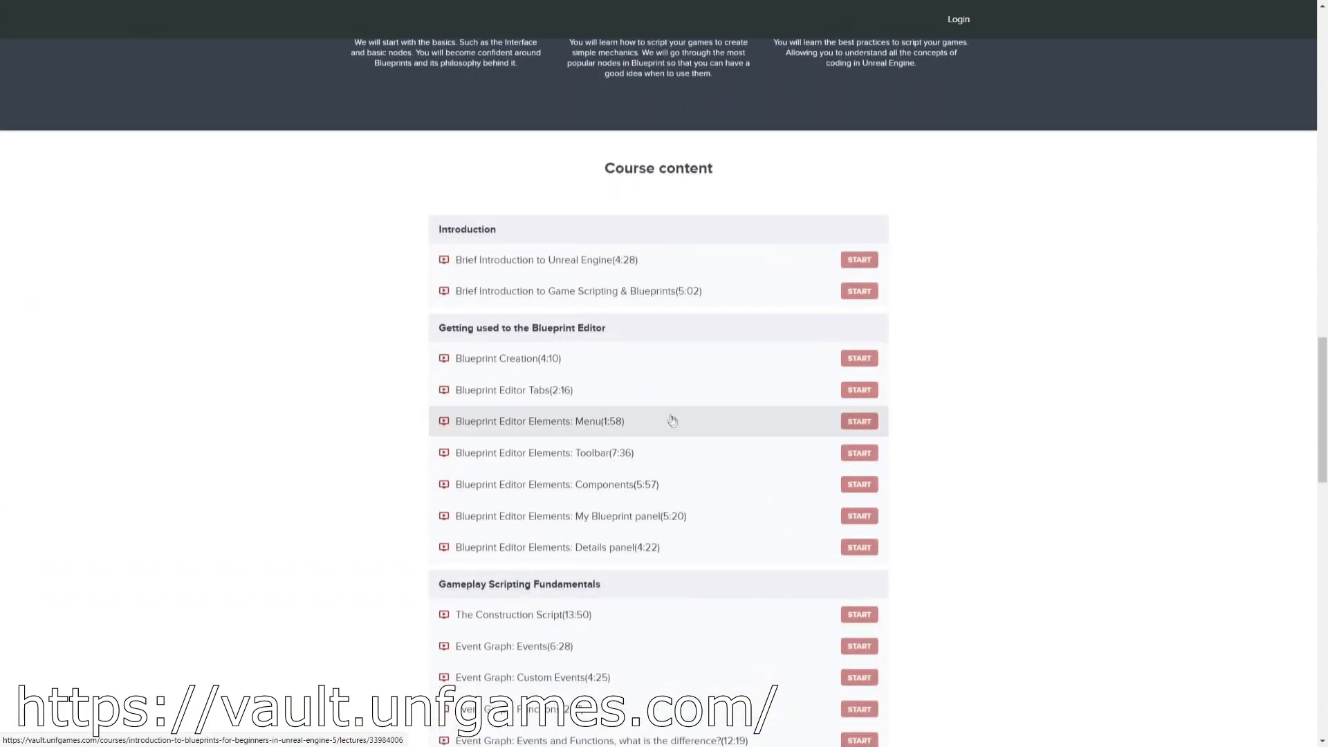
{"action": "scroll", "scroll_direction": "down", "scroll_amount": 3}
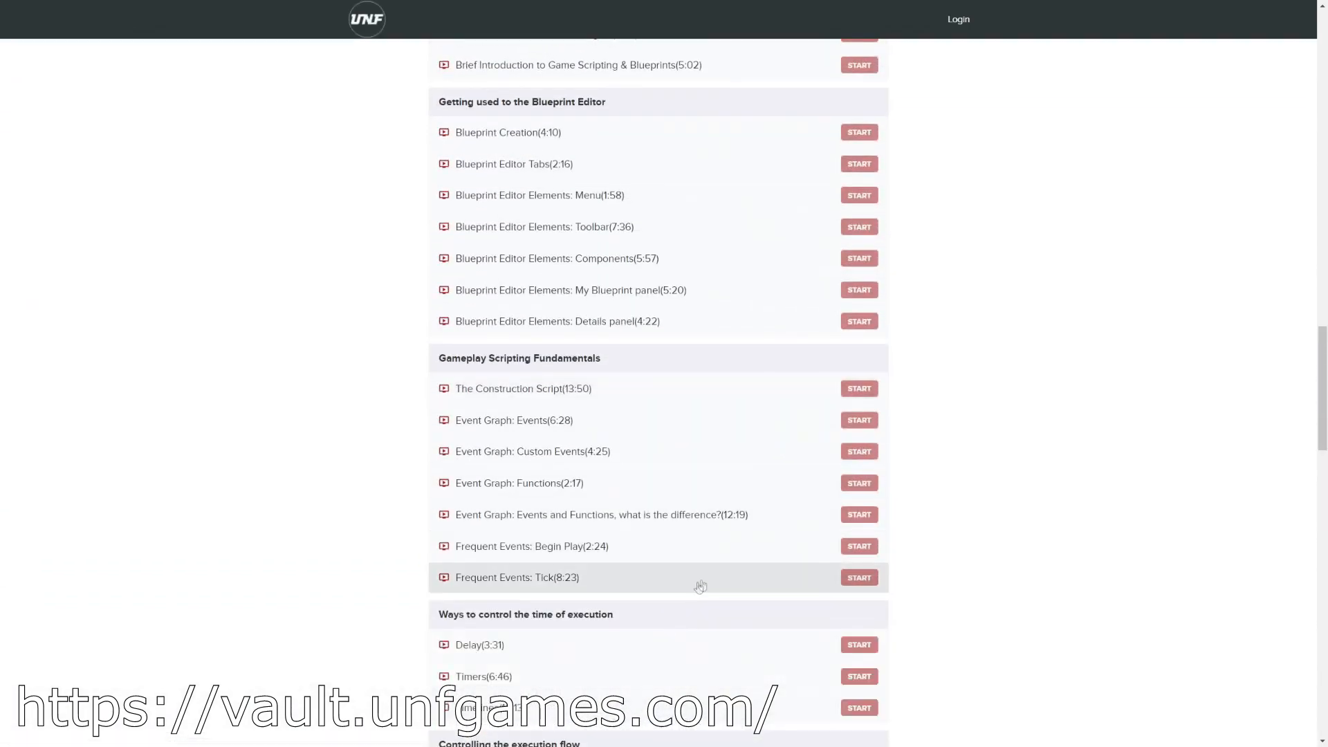
{"action": "scroll", "scroll_direction": "down", "scroll_amount": 3}
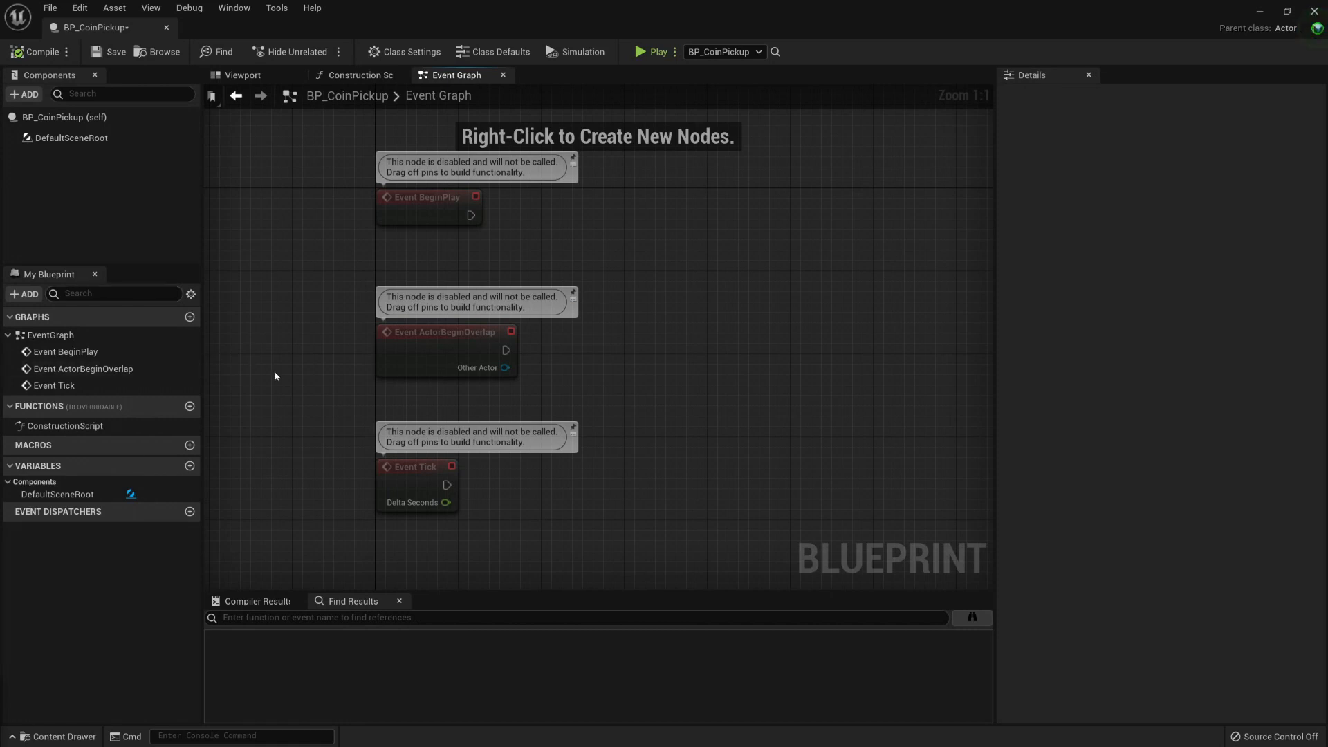
{"action": "mouse_move", "coordinate": [66, 28]}
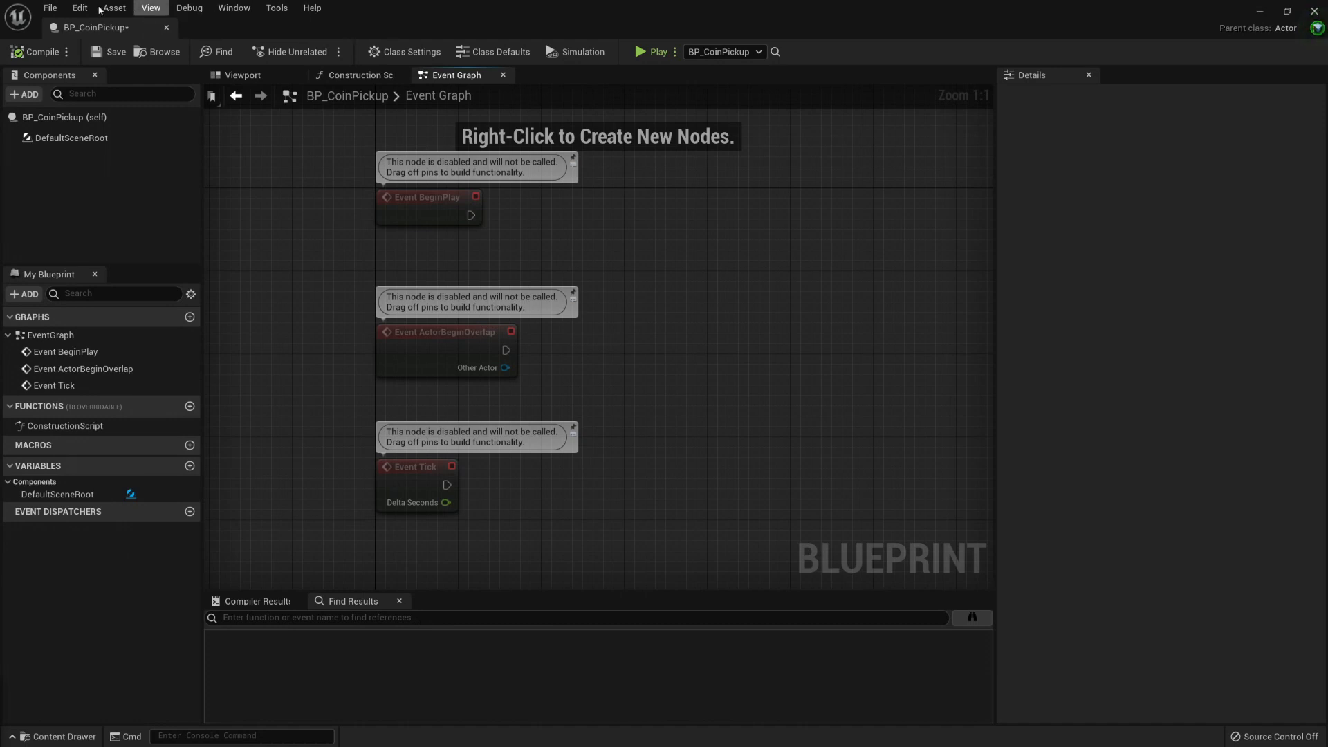
{"action": "mouse_move", "coordinate": [50, 8]}
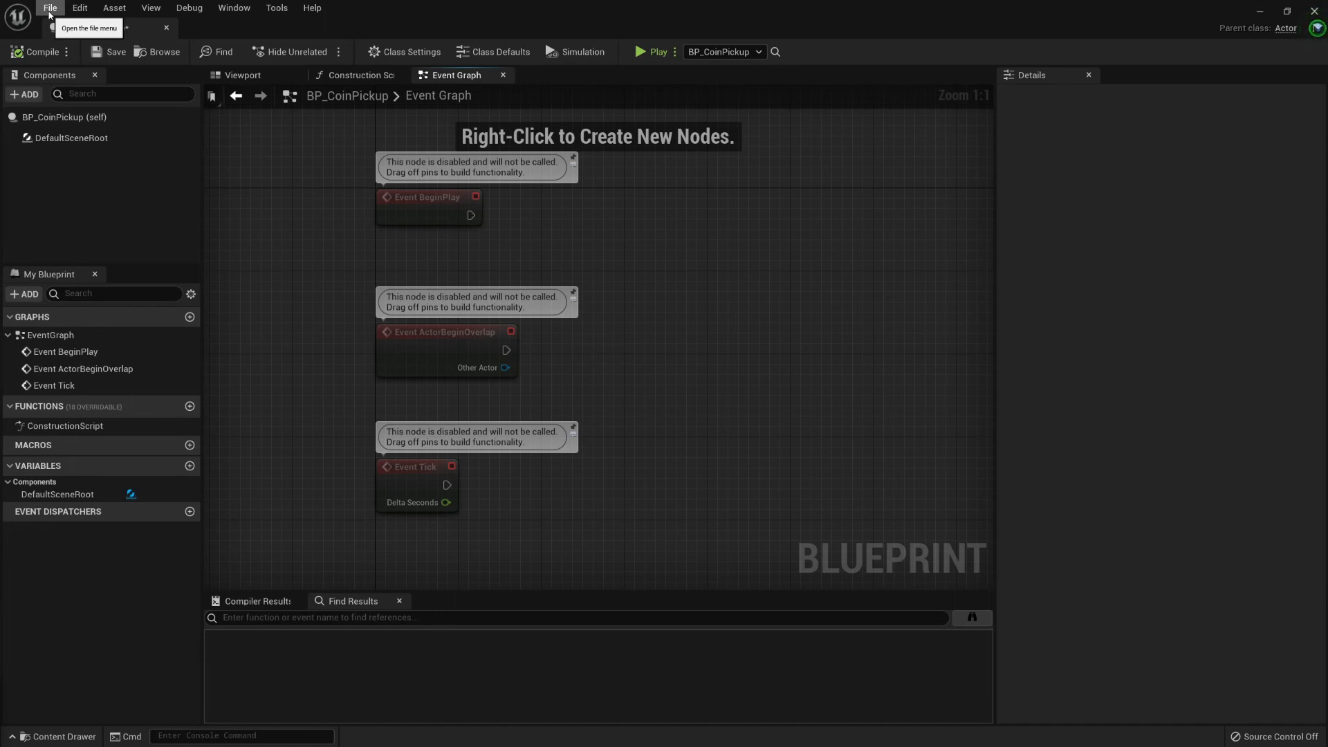
{"action": "left_click", "coordinate": [45, 8]}
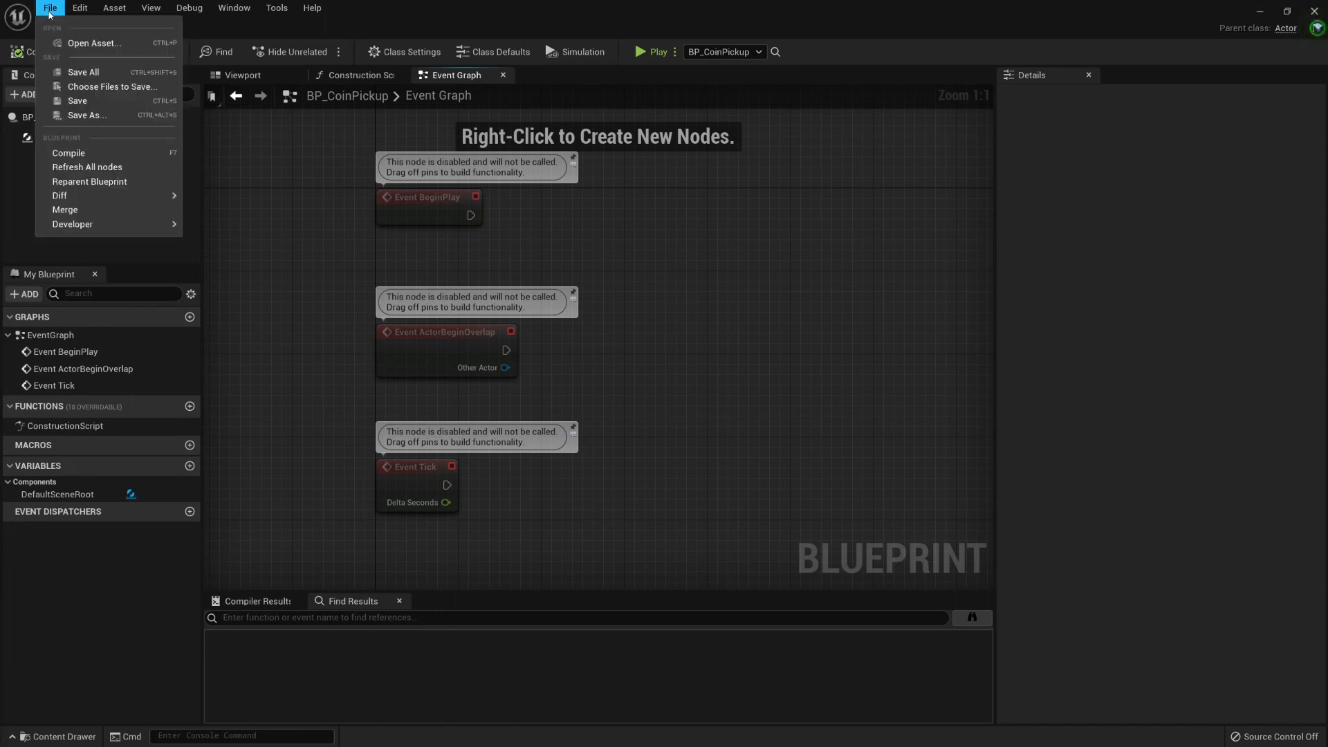
{"action": "mouse_move", "coordinate": [78, 103]}
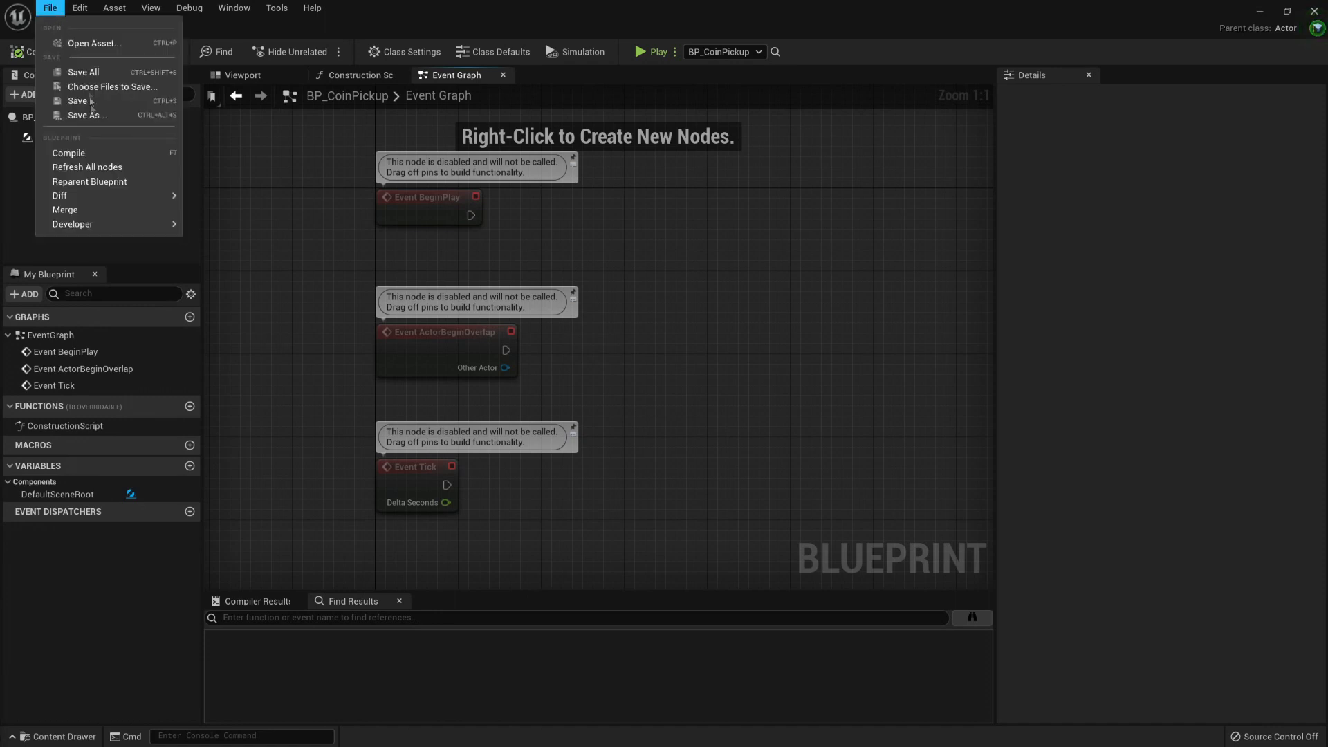
{"action": "mouse_move", "coordinate": [85, 166]}
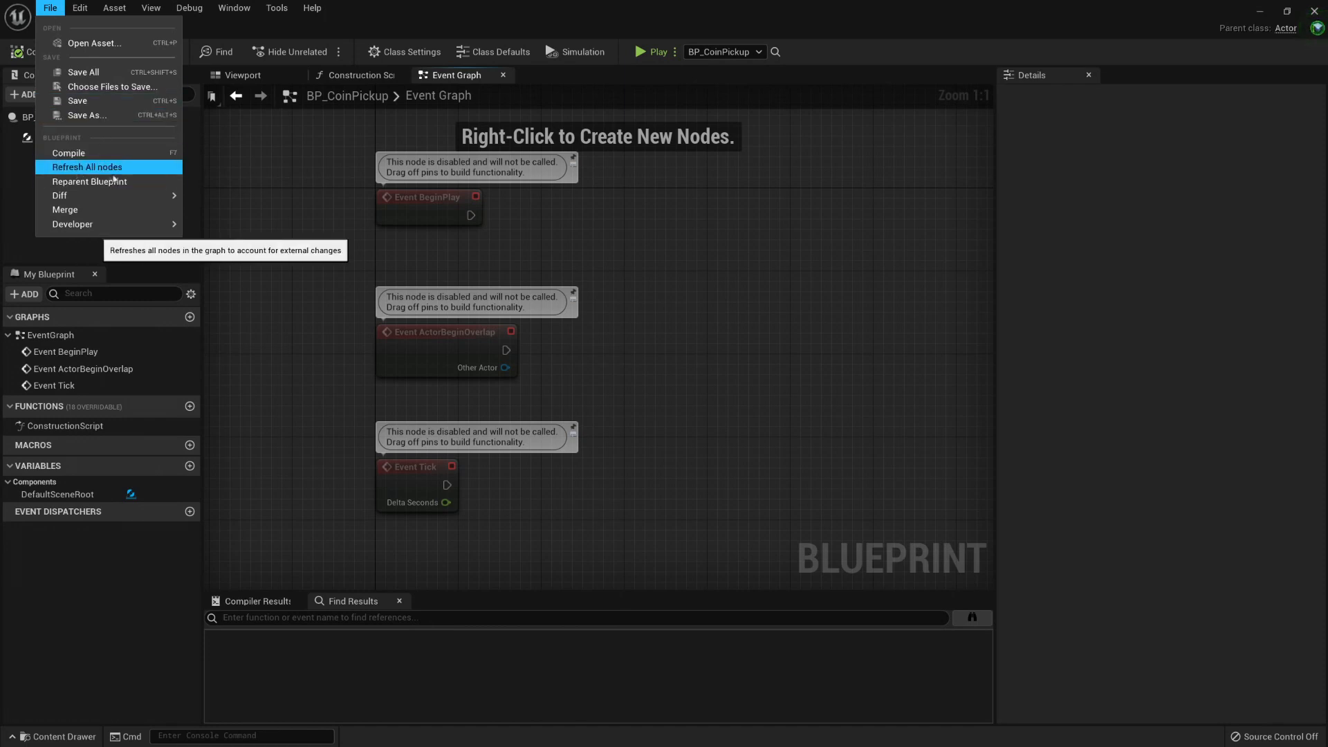
{"action": "mouse_move", "coordinate": [85, 188]}
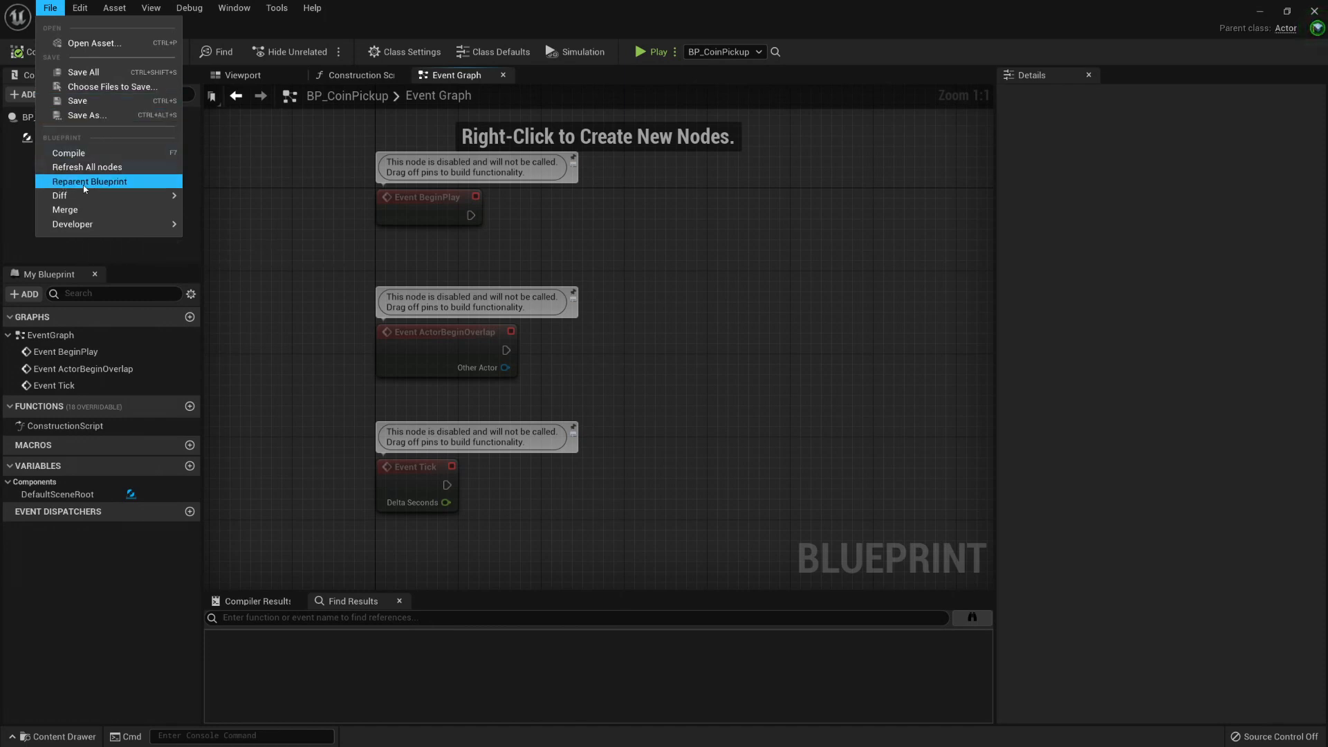
{"action": "mouse_move", "coordinate": [83, 152]}
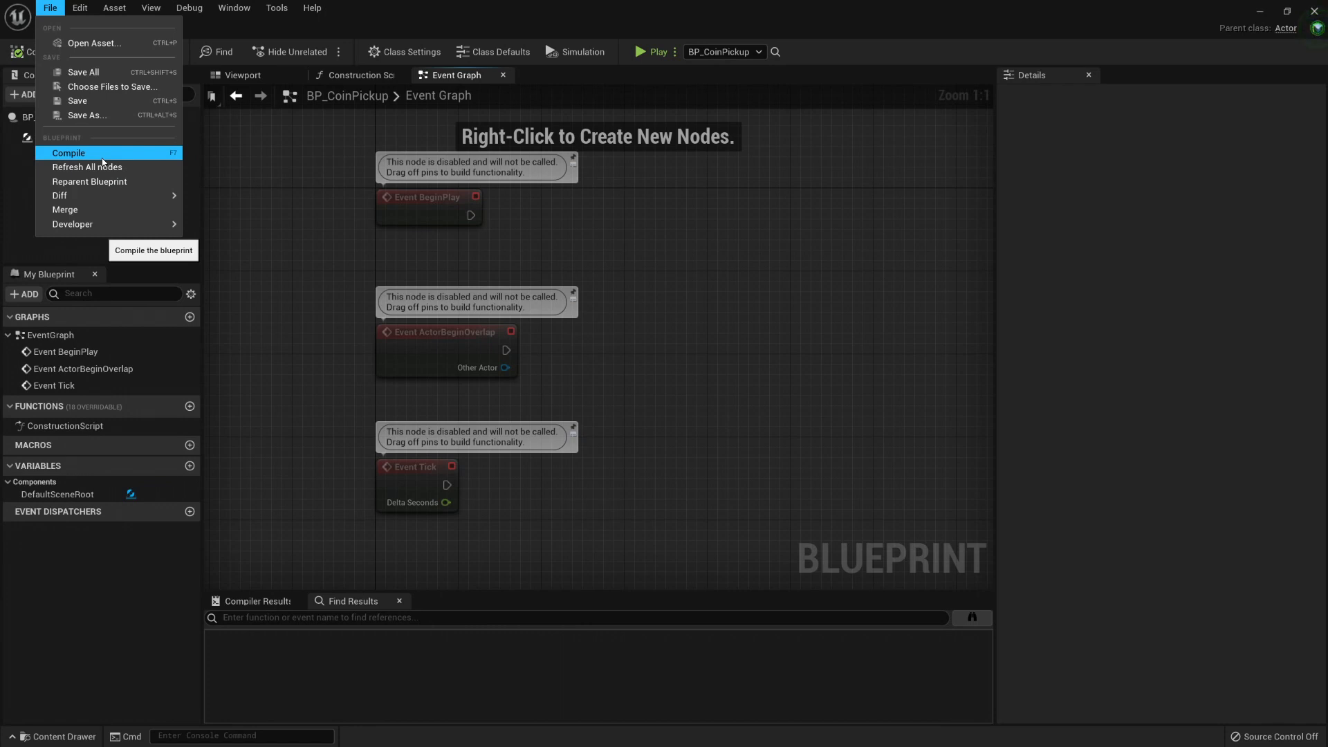
{"action": "left_click", "coordinate": [67, 152]}
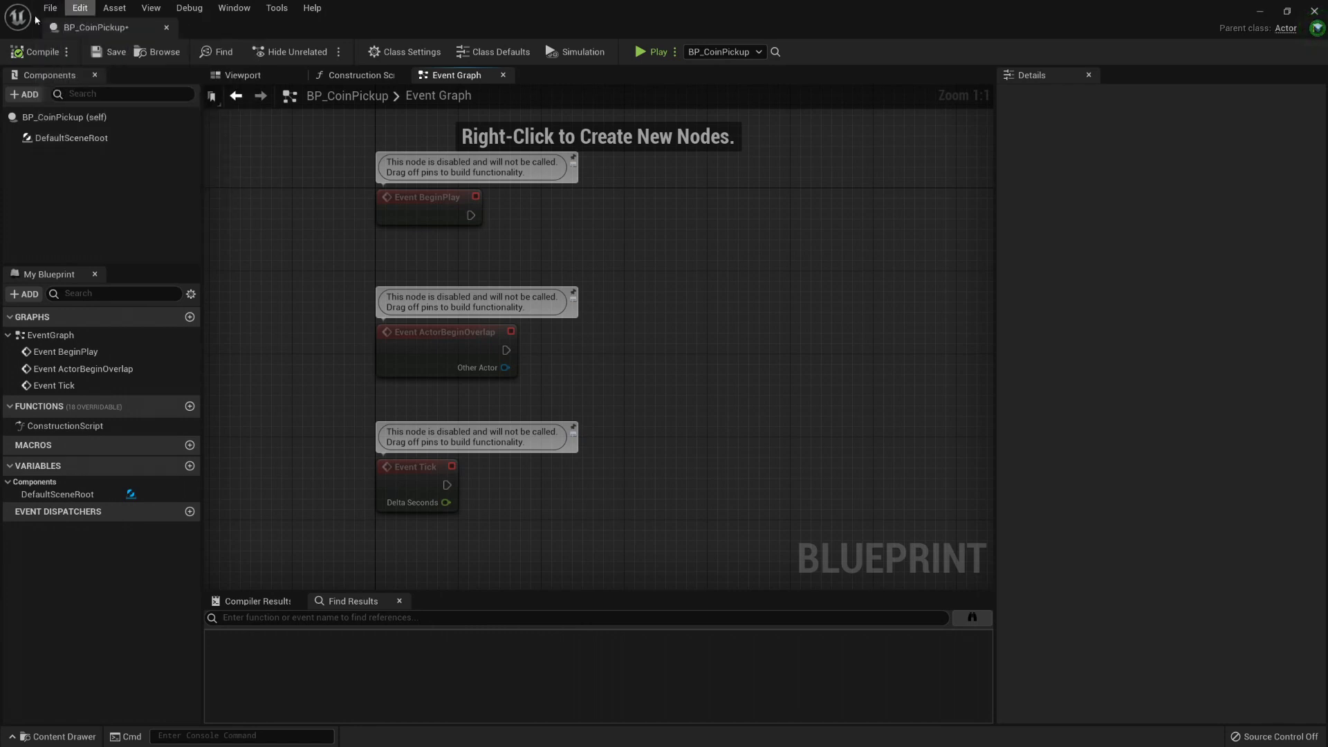
Step: Return to the level and open BP_CoinPickup from the World Outliner in the Blueprint Editor
{"action": "left_click", "coordinate": [50, 7]}
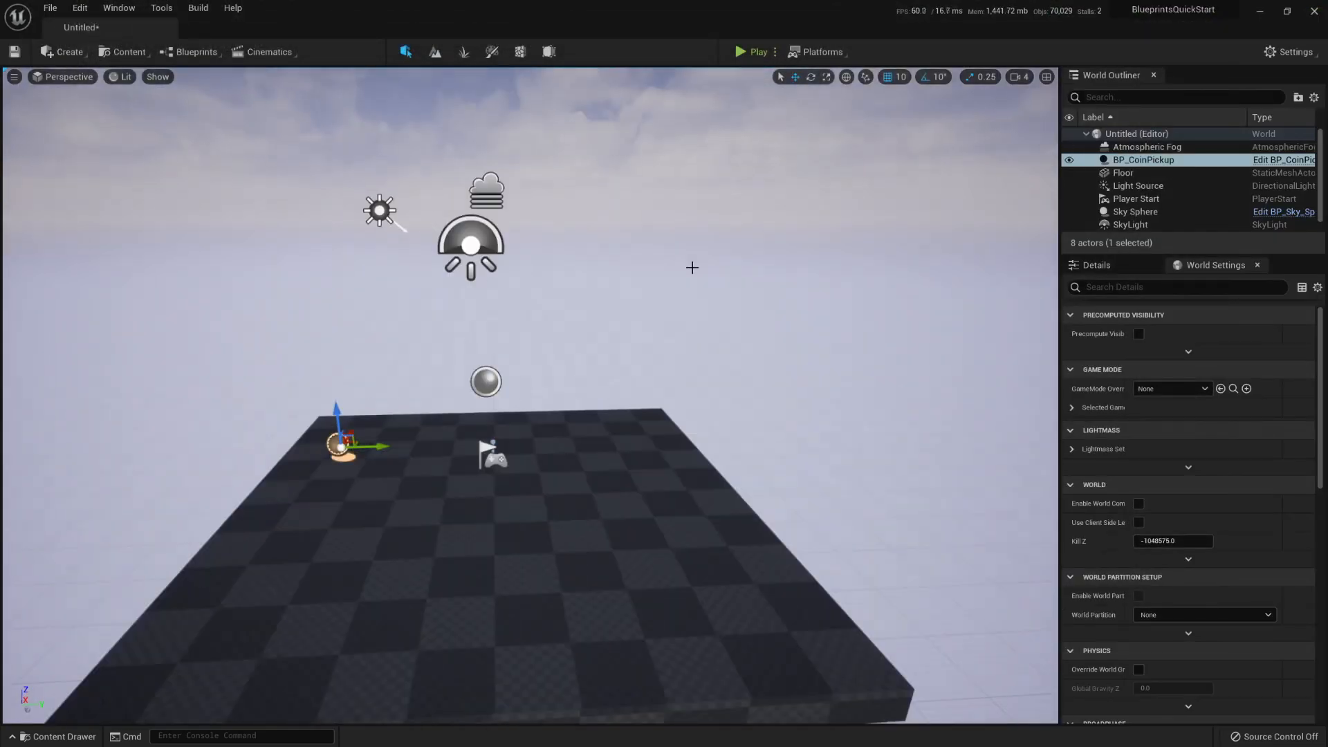
{"action": "double_click", "coordinate": [1140, 160]}
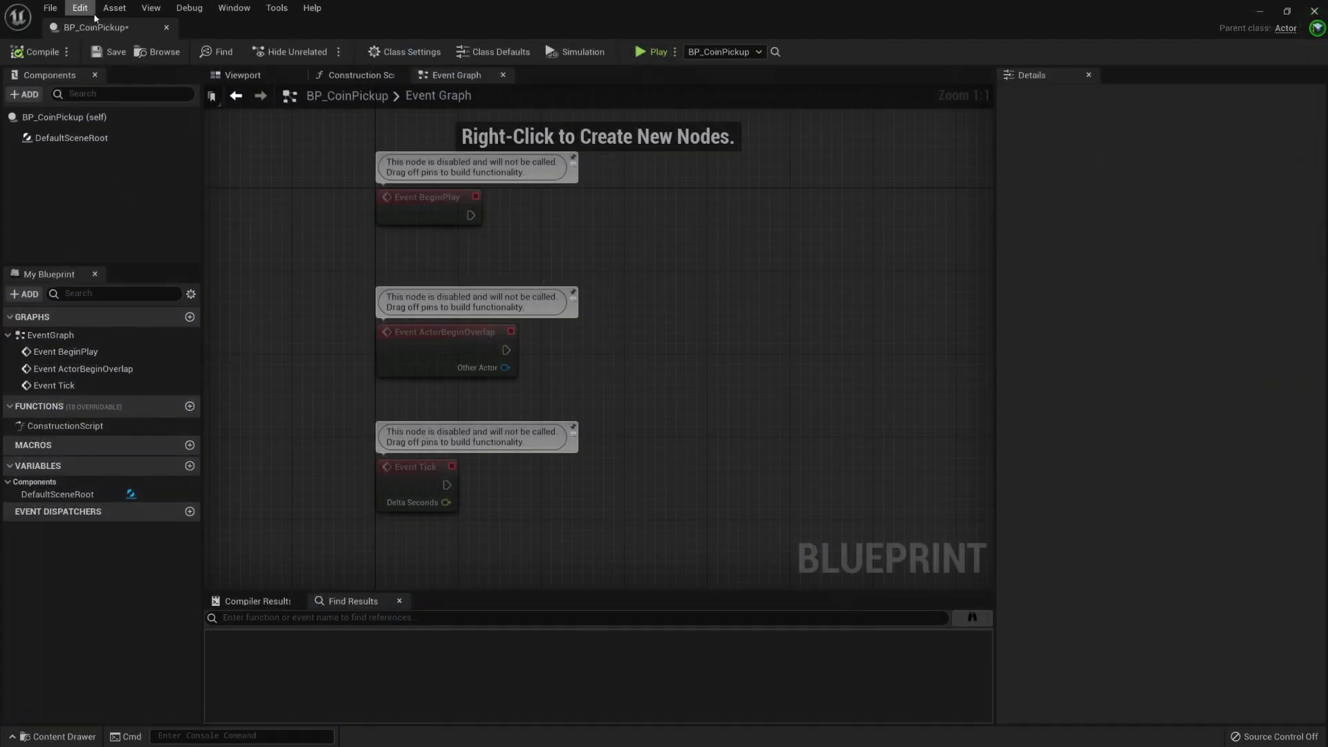
Step: Search the blueprint for 'begin' via the Edit menu, locating the Event BeginPlay node
{"action": "left_click", "coordinate": [79, 7]}
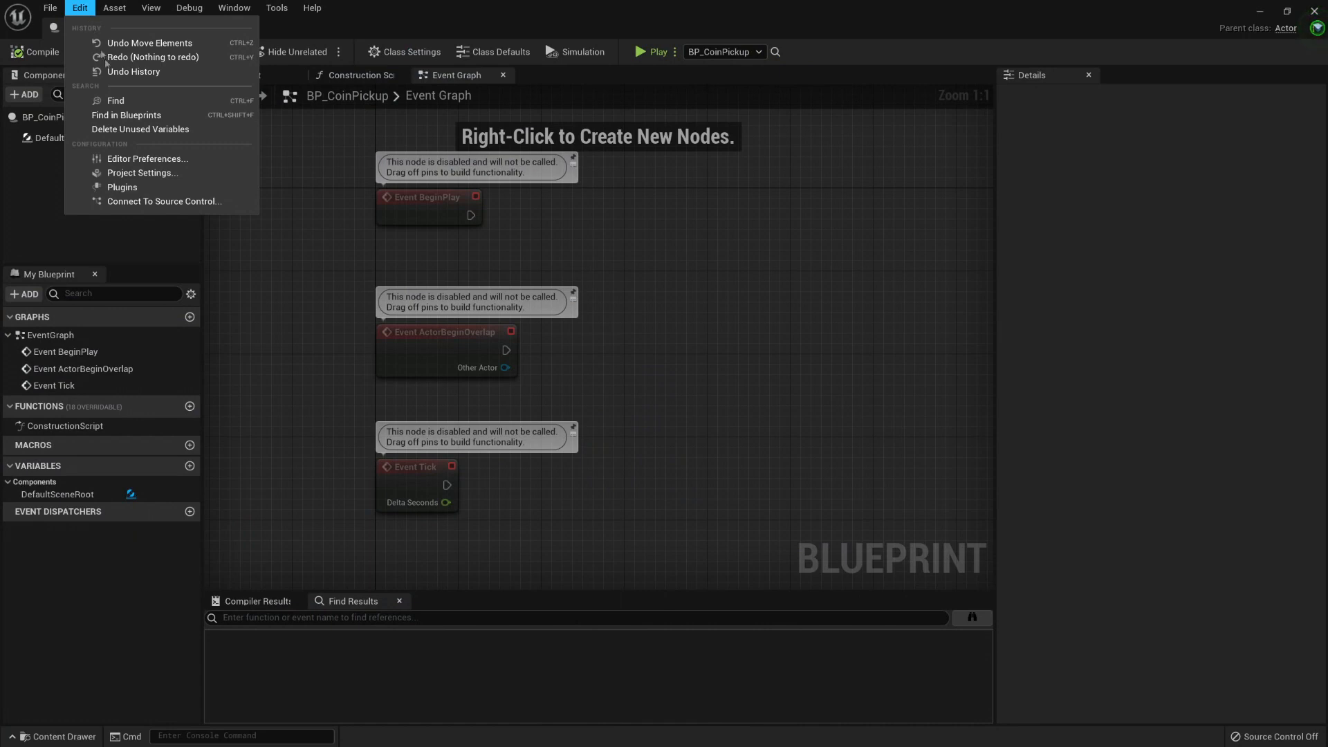
{"action": "mouse_move", "coordinate": [116, 99]}
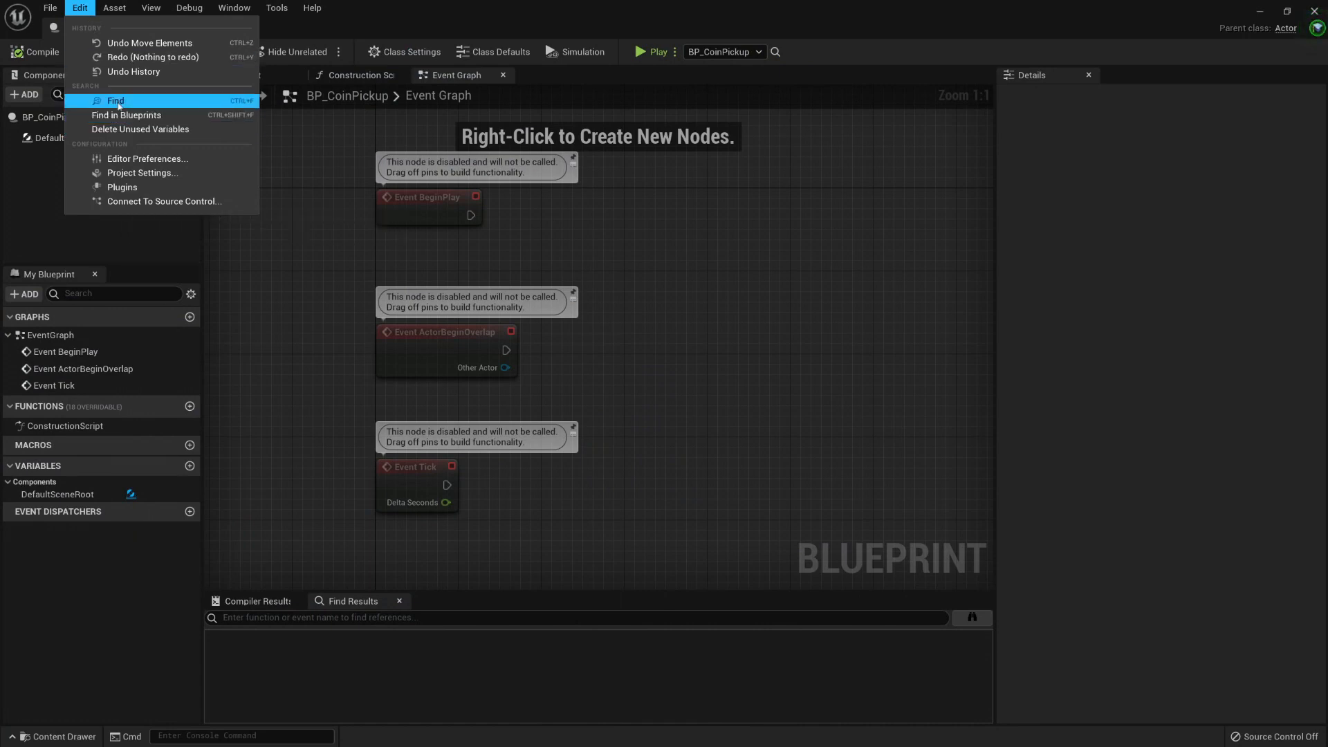
{"action": "left_click", "coordinate": [116, 101]}
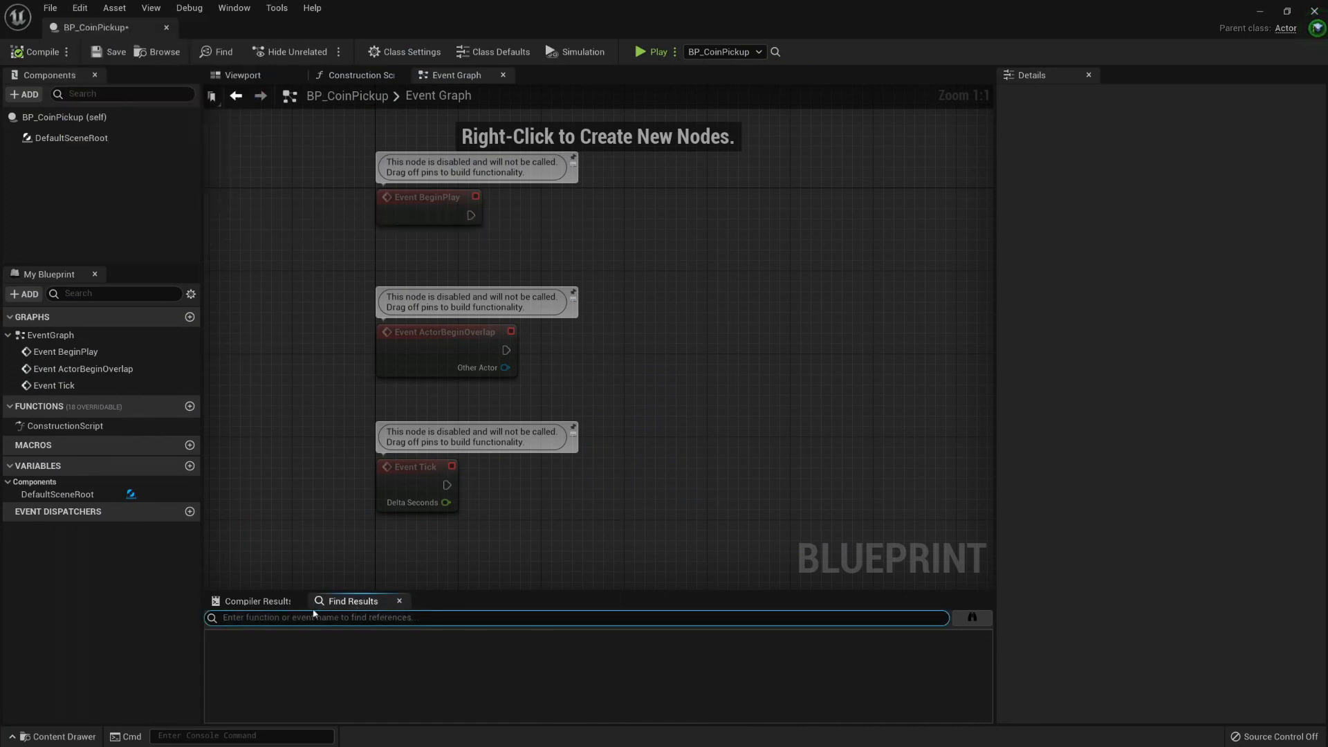
{"action": "mouse_move", "coordinate": [368, 382]}
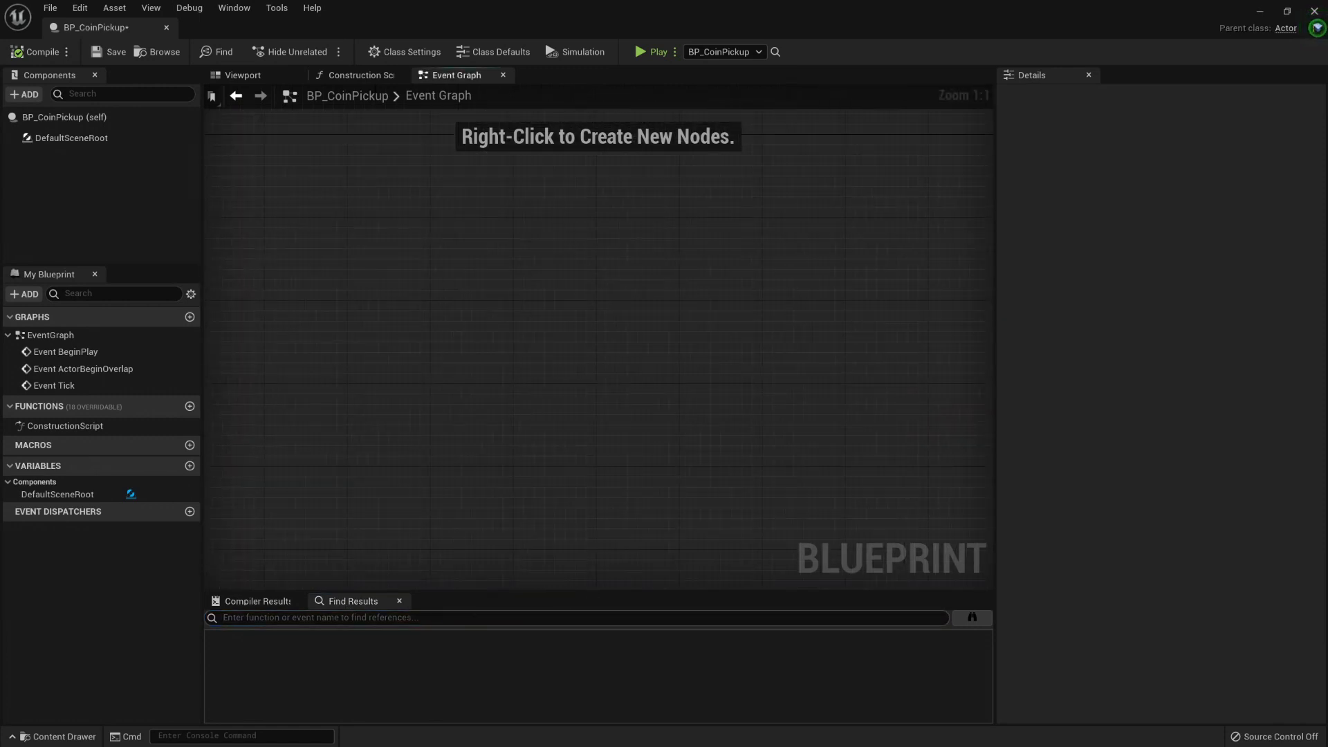
{"action": "type", "text": "begin play"}
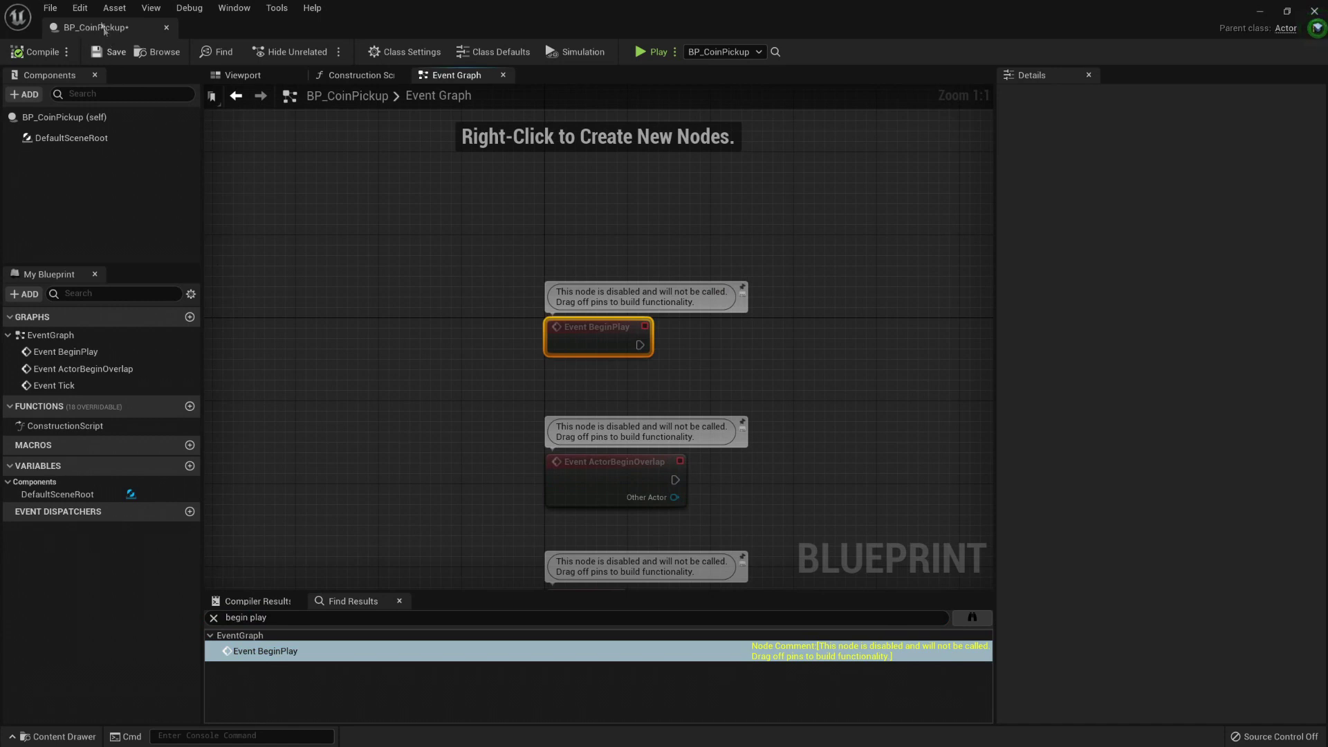
{"action": "left_click", "coordinate": [113, 7]}
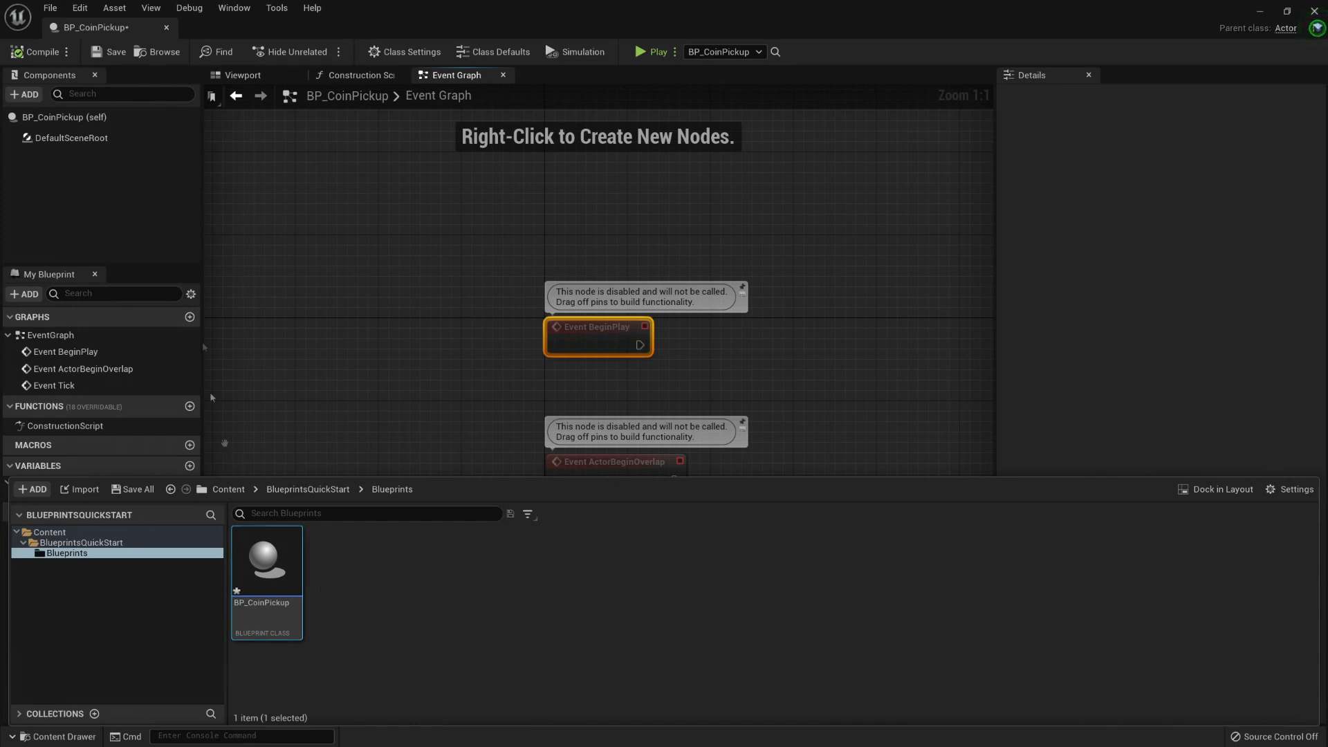
Step: Show the Asset menu's Find in Content Browser, Reference Viewer, Size Map and Audit Assets entries
{"action": "left_click", "coordinate": [114, 7]}
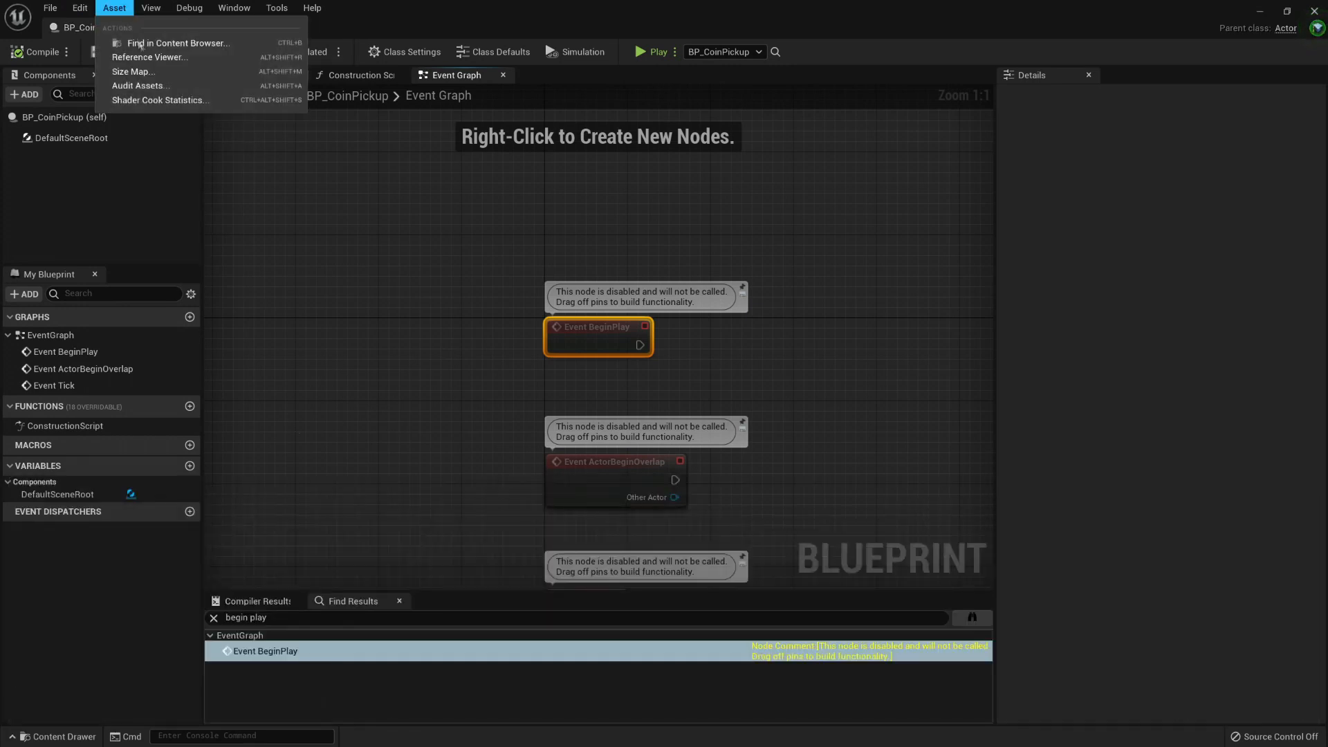
{"action": "mouse_move", "coordinate": [145, 72]}
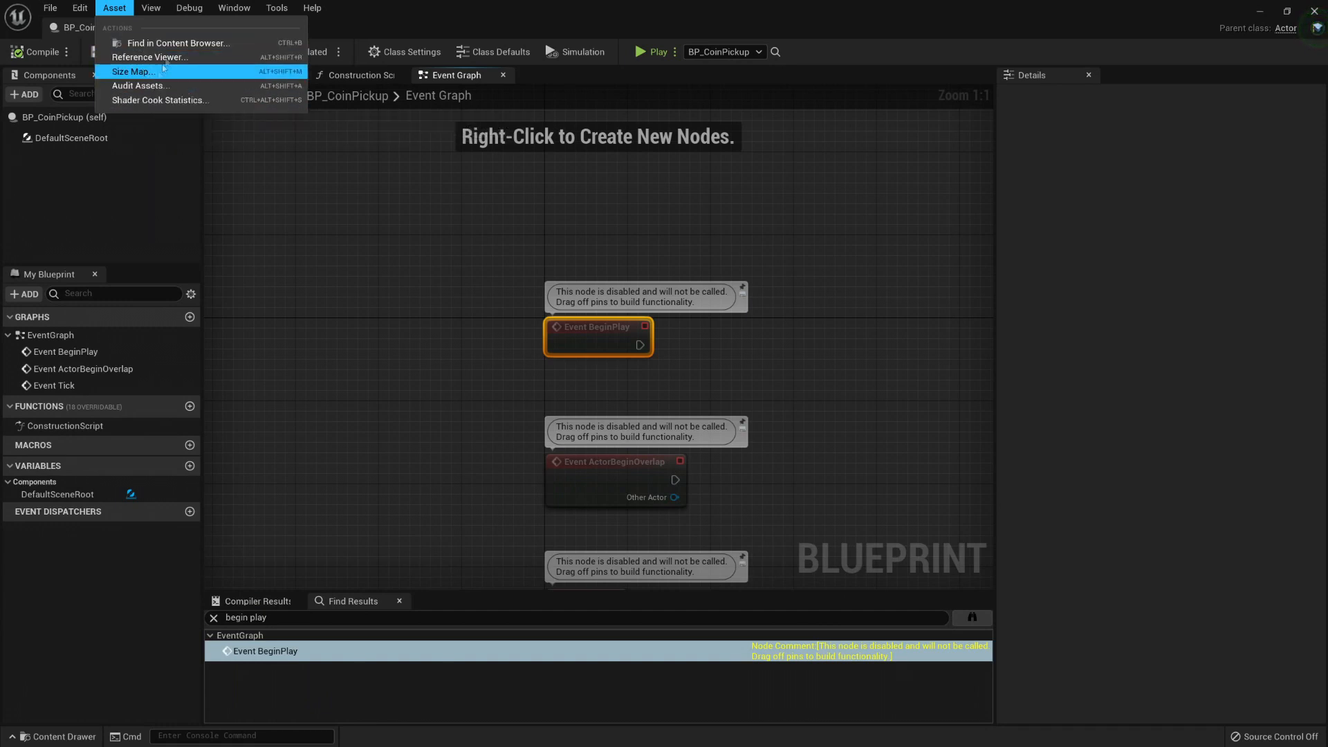
{"action": "mouse_move", "coordinate": [191, 77]}
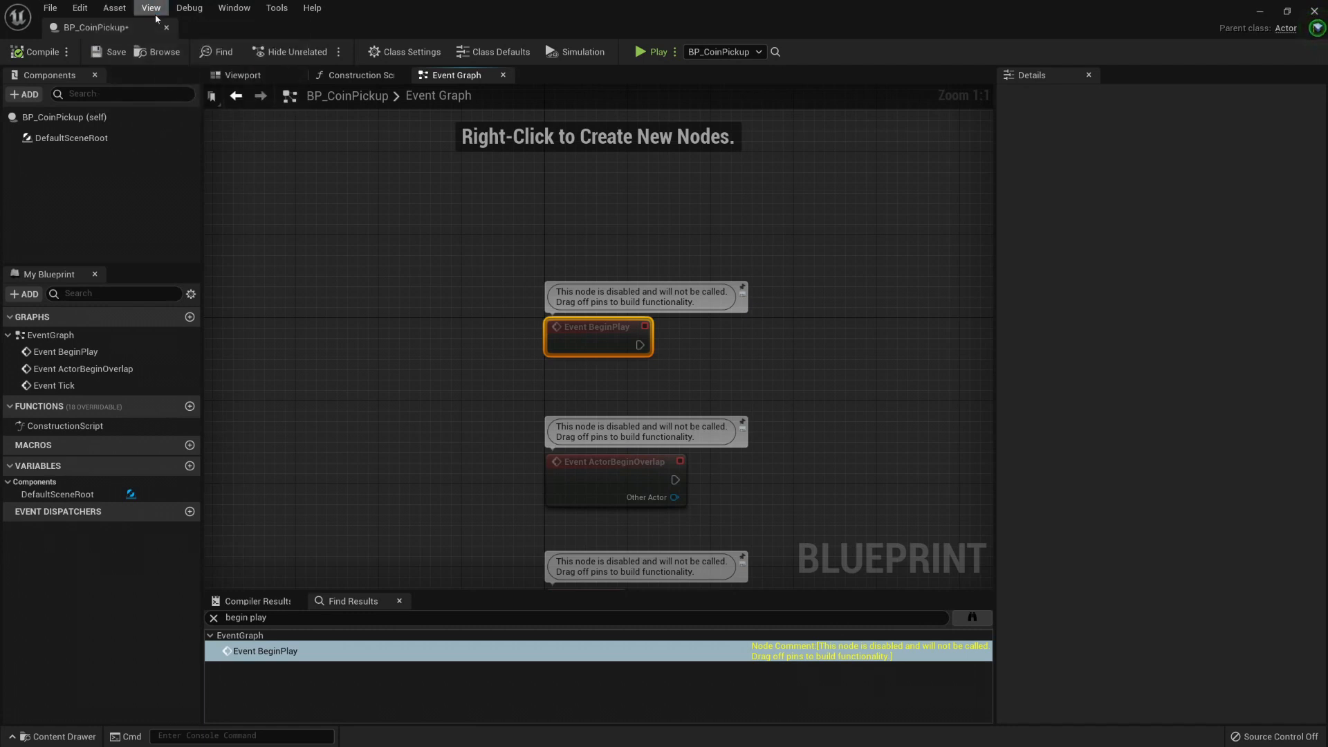
Step: Review the View menu's pin visibility and zoom options, then the Debug menu's breakpoints and watches
{"action": "left_click", "coordinate": [151, 7]}
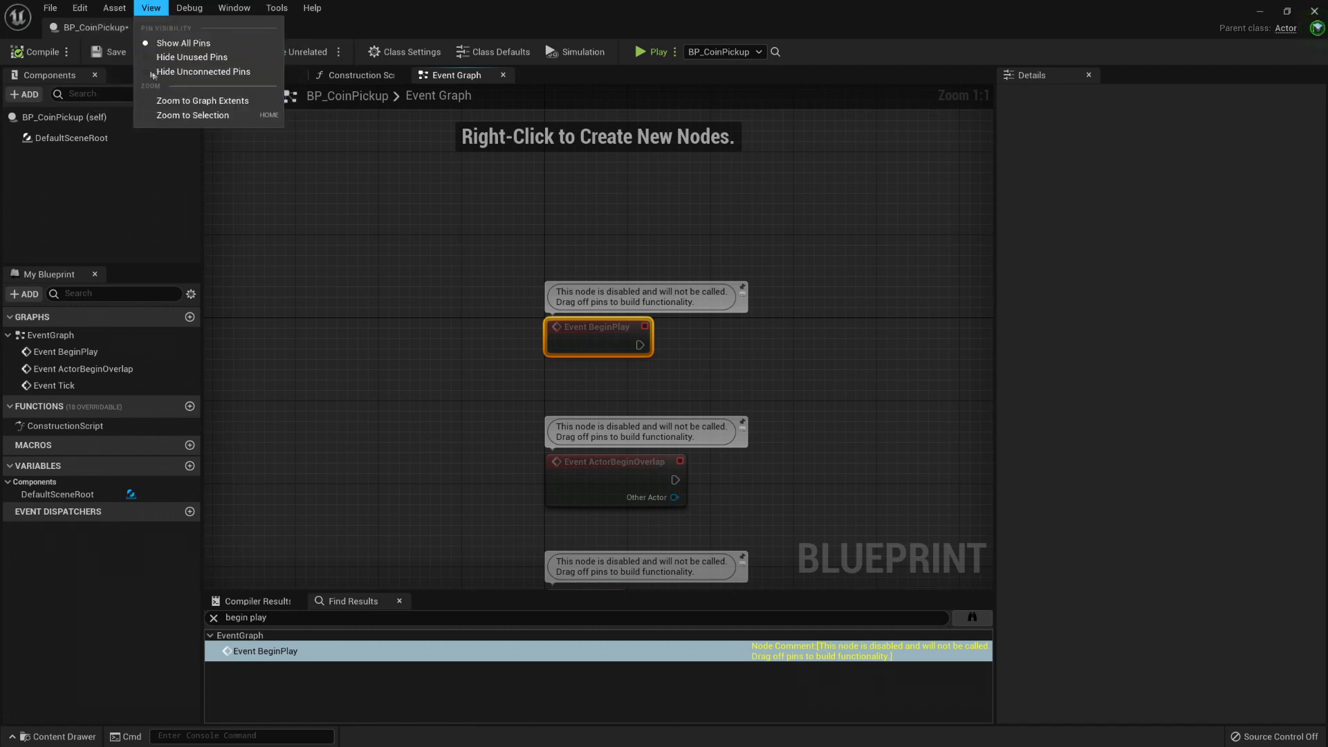
{"action": "mouse_move", "coordinate": [183, 43]}
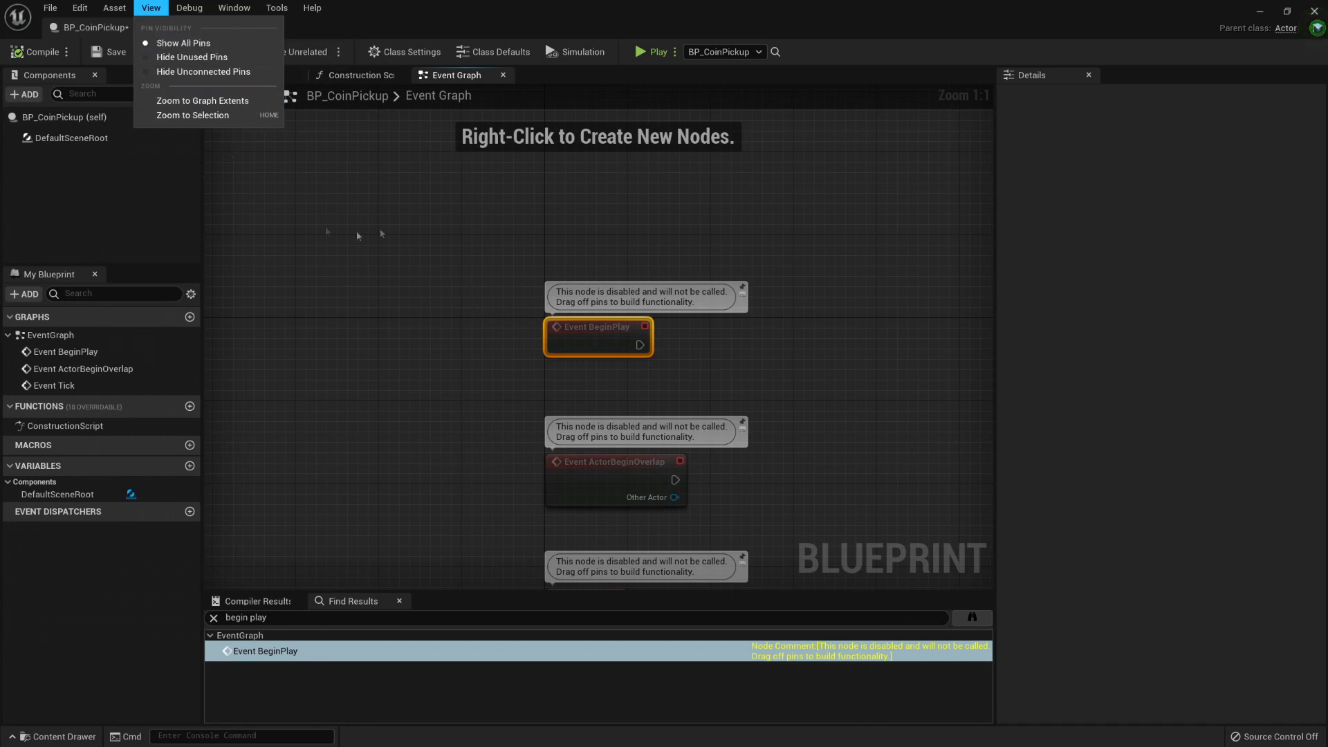
{"action": "left_click", "coordinate": [189, 7]}
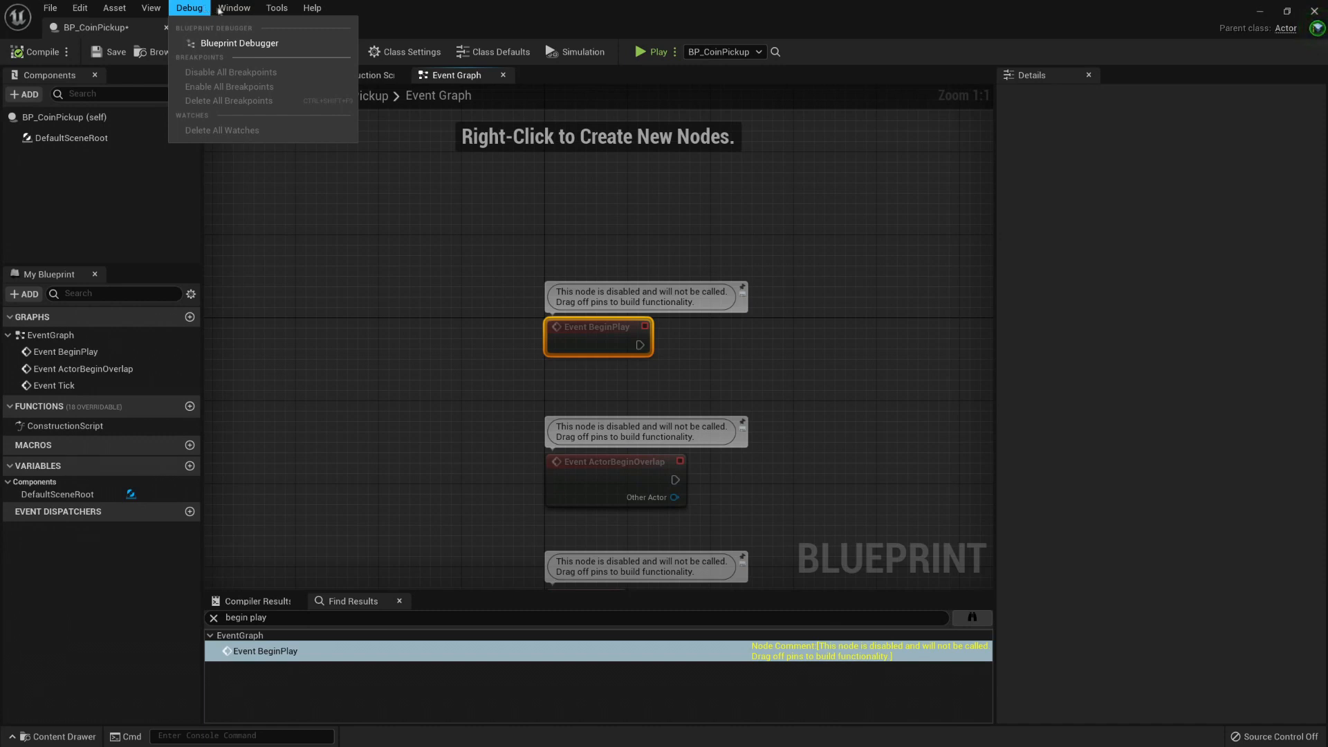
Step: Browse the Window menu's panel toggles and layouts, then the Tools menu's class and instrumentation entries
{"action": "left_click", "coordinate": [234, 7]}
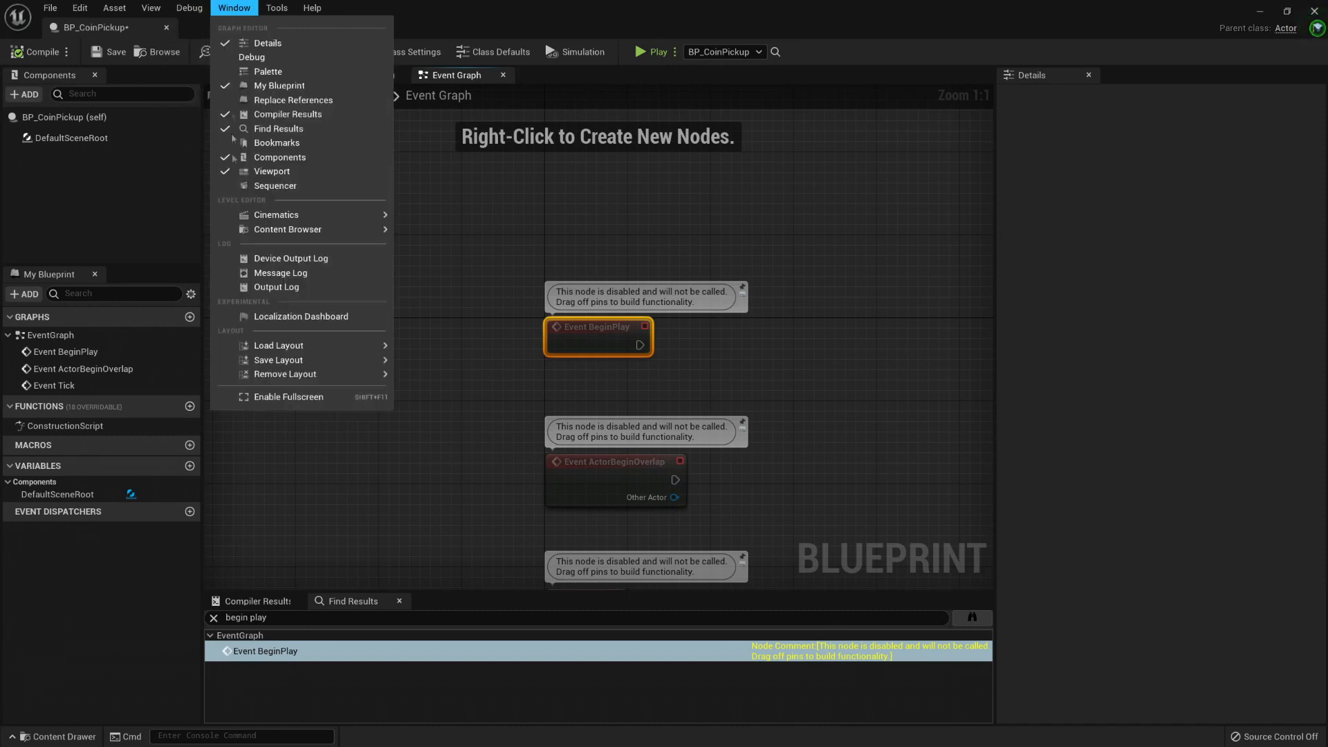
{"action": "mouse_move", "coordinate": [271, 172]}
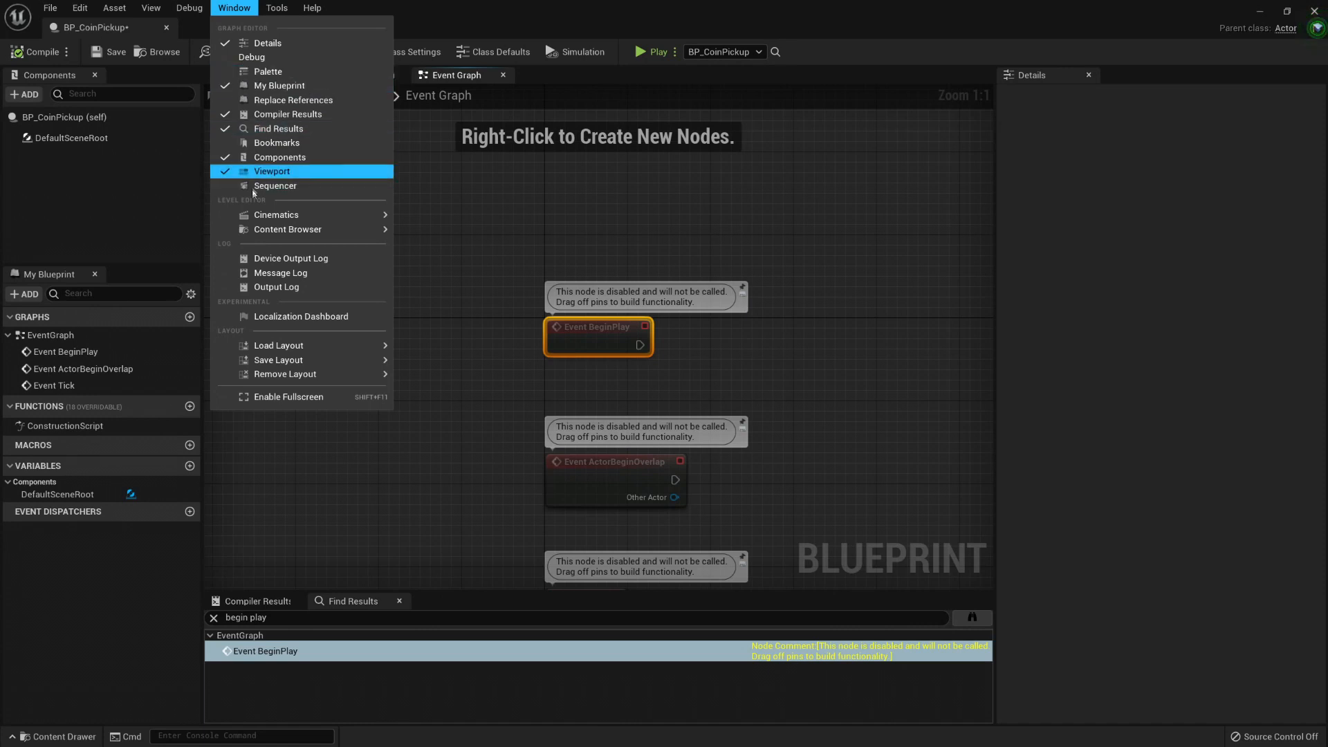
{"action": "mouse_move", "coordinate": [237, 177]}
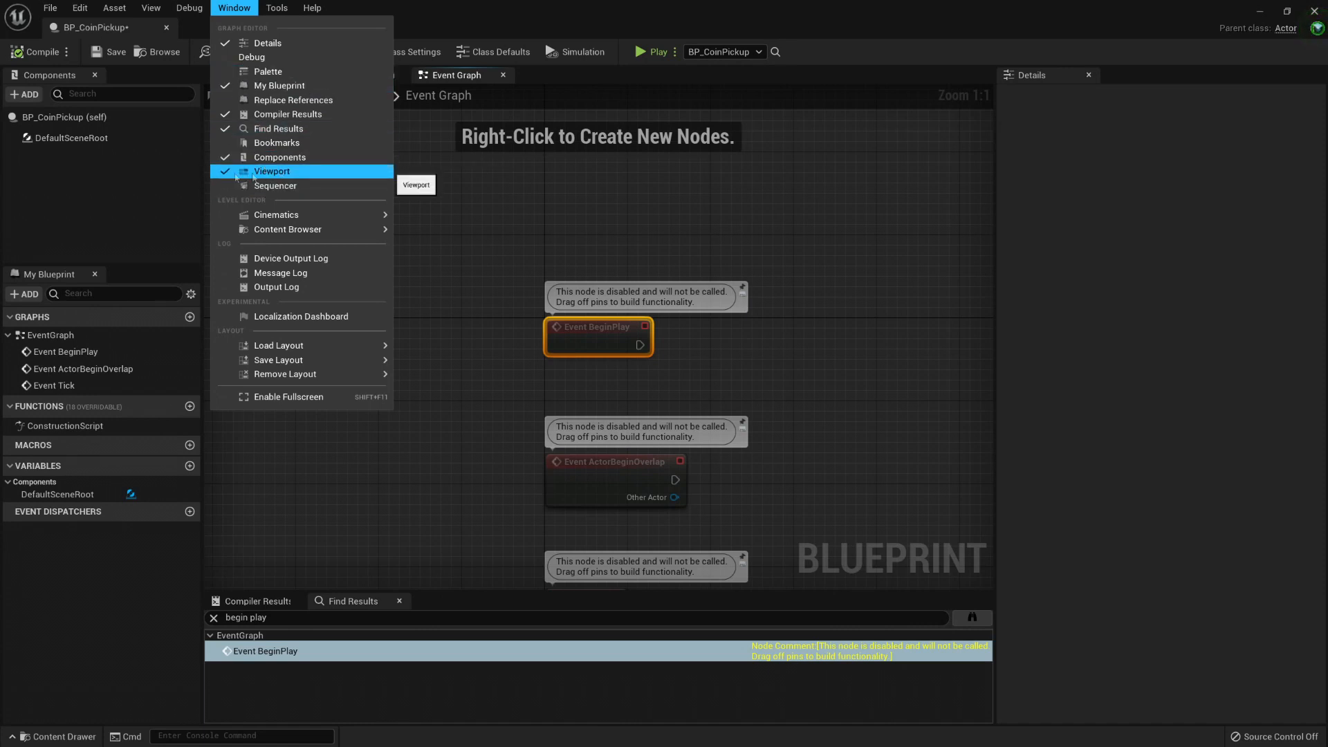
{"action": "mouse_move", "coordinate": [279, 156]}
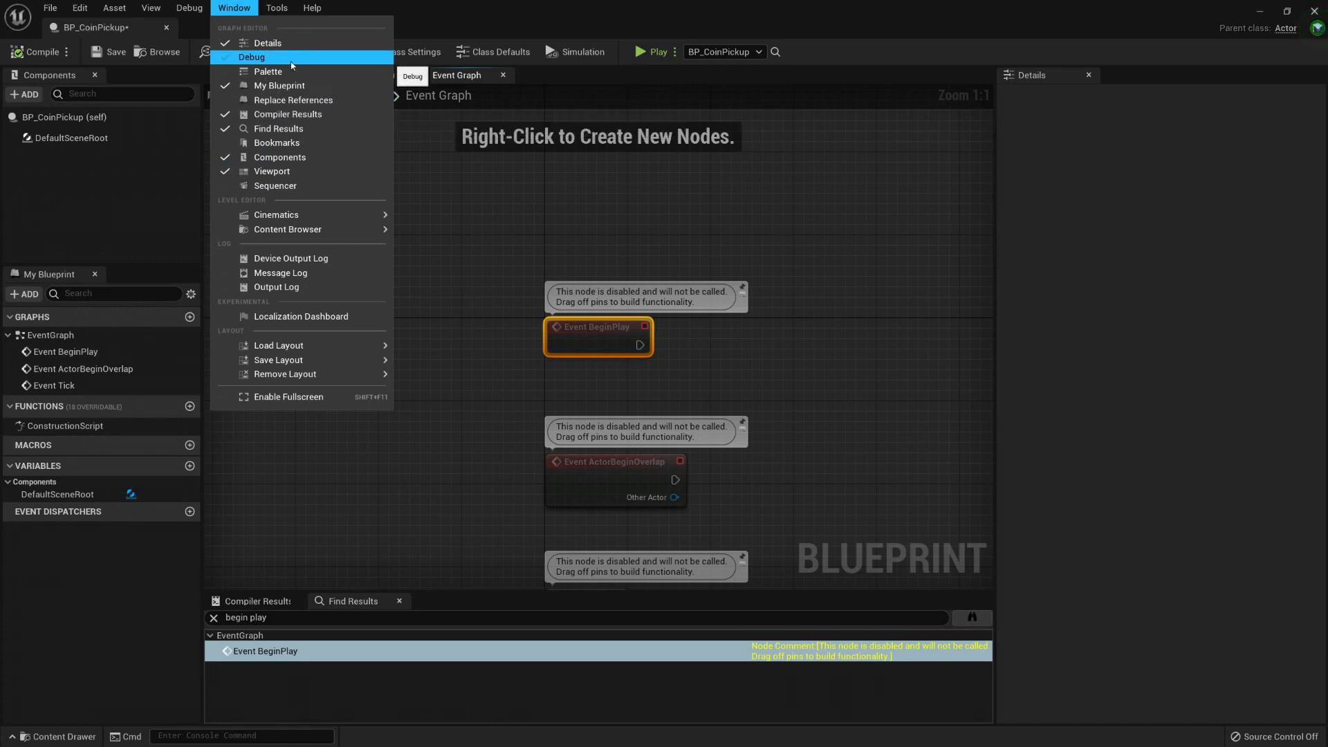
{"action": "left_click", "coordinate": [277, 6]}
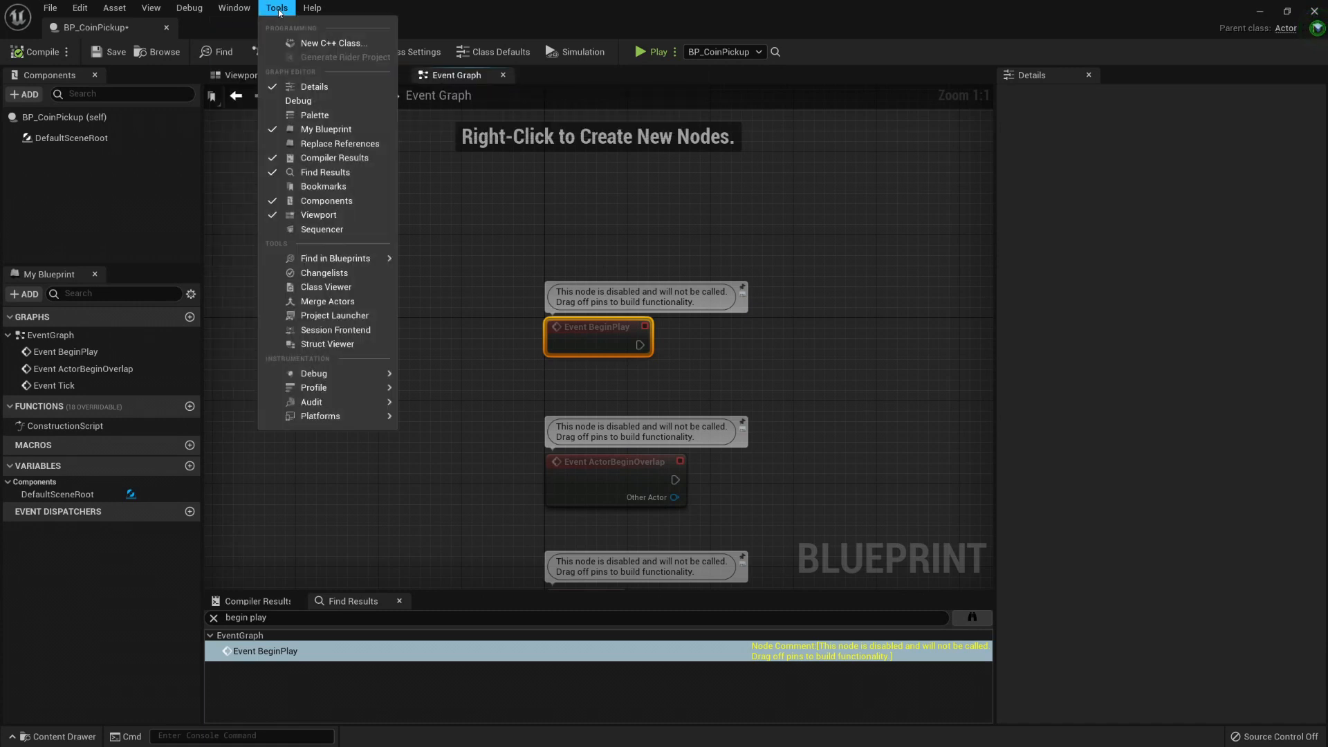
Step: Revisit the Window and Tools menus, then show the Help menu's bug reporting, documentation and tutorials
{"action": "left_click", "coordinate": [234, 7]}
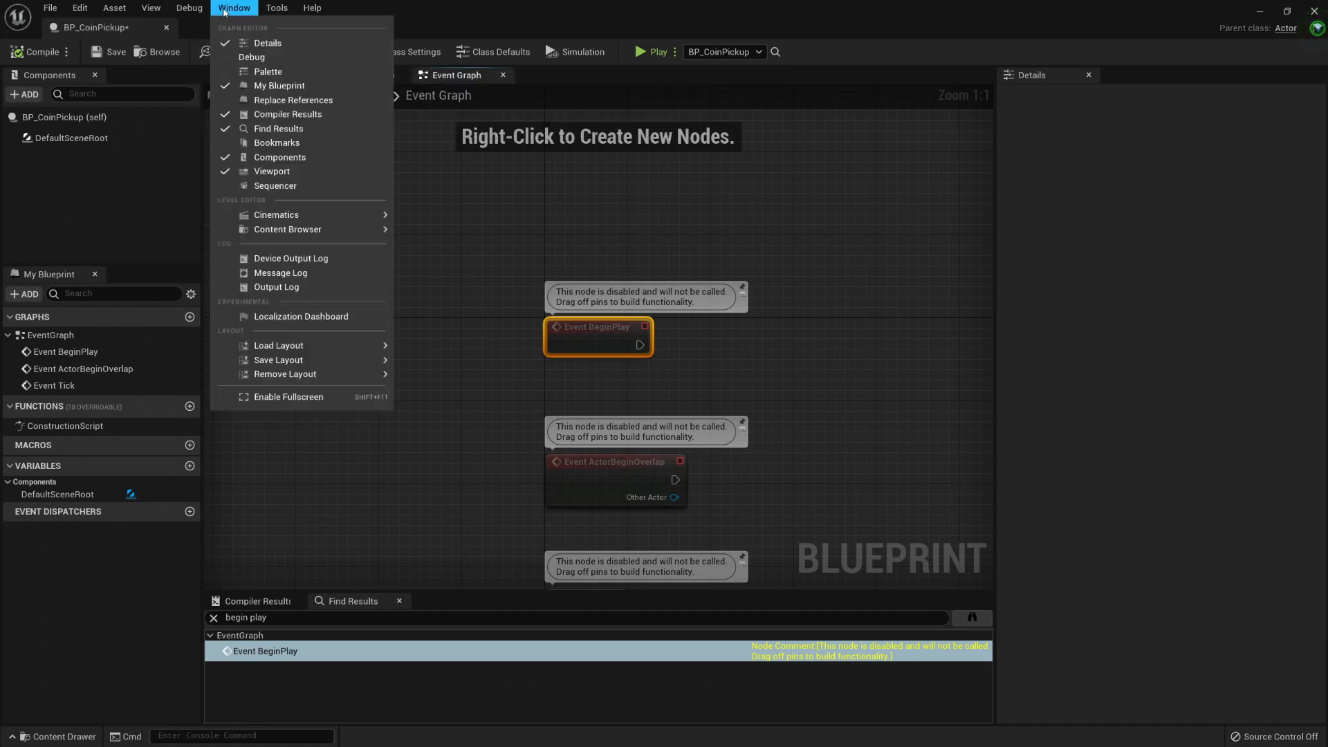
{"action": "left_click", "coordinate": [277, 7]}
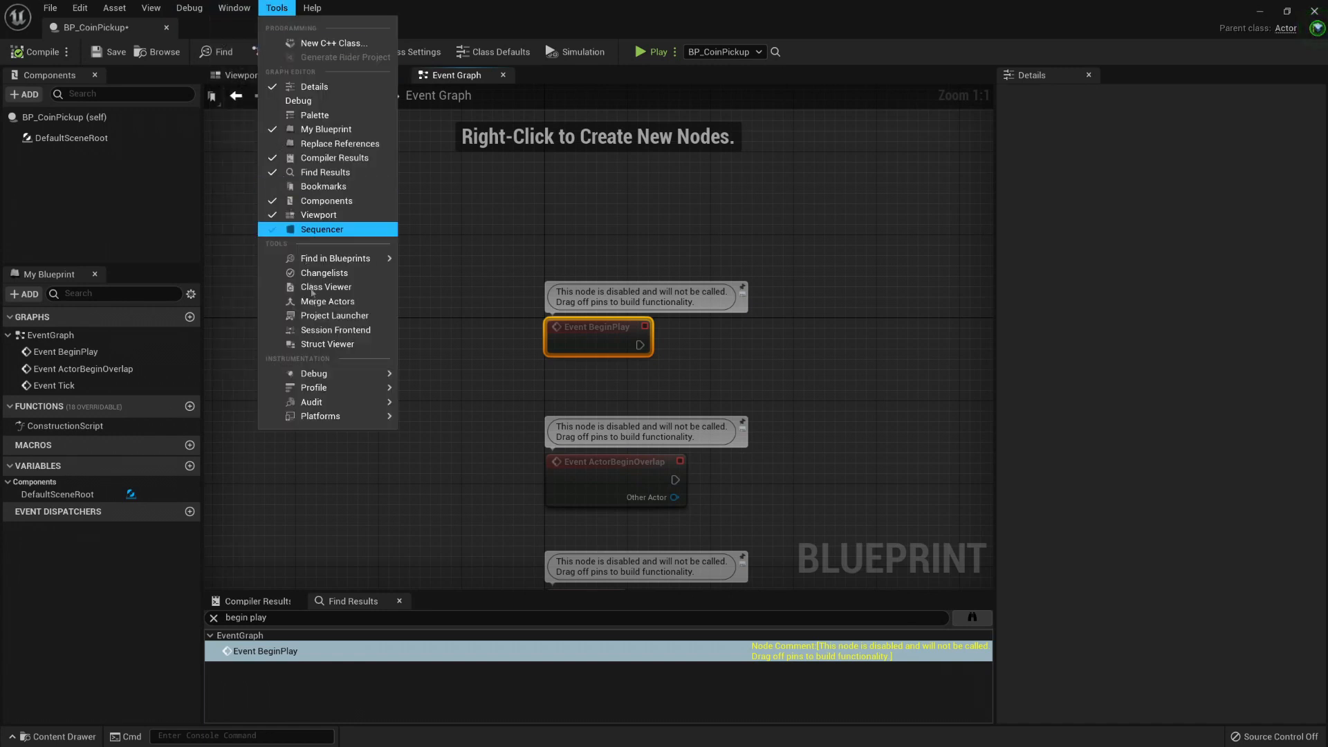
{"action": "mouse_move", "coordinate": [323, 272]}
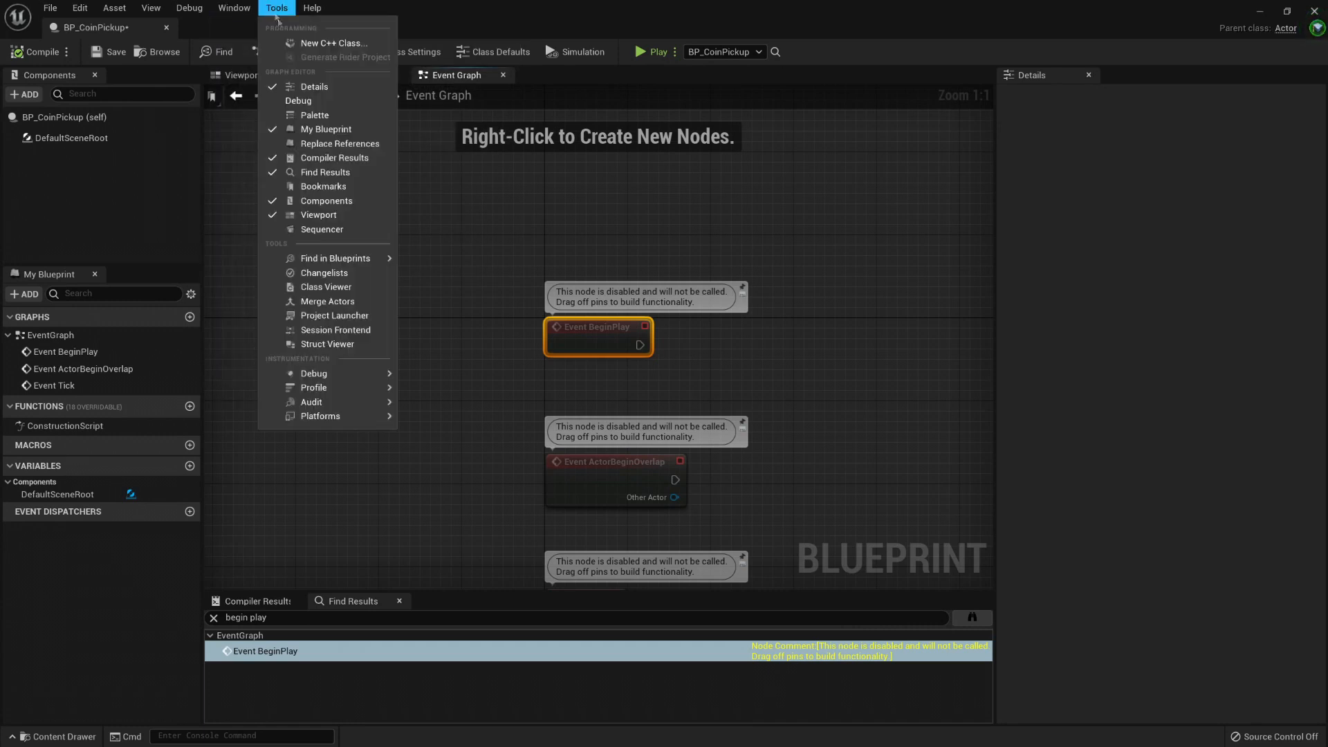
{"action": "mouse_move", "coordinate": [314, 388]}
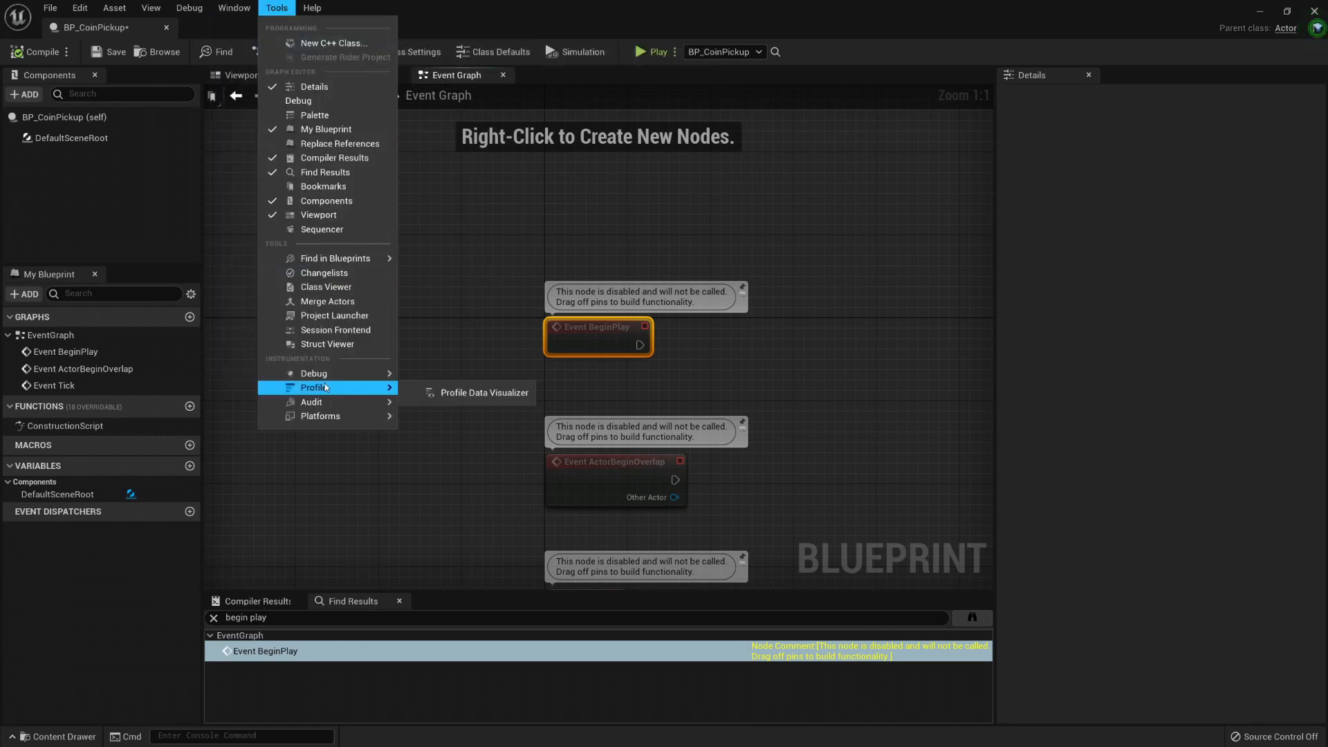
{"action": "mouse_move", "coordinate": [350, 373]}
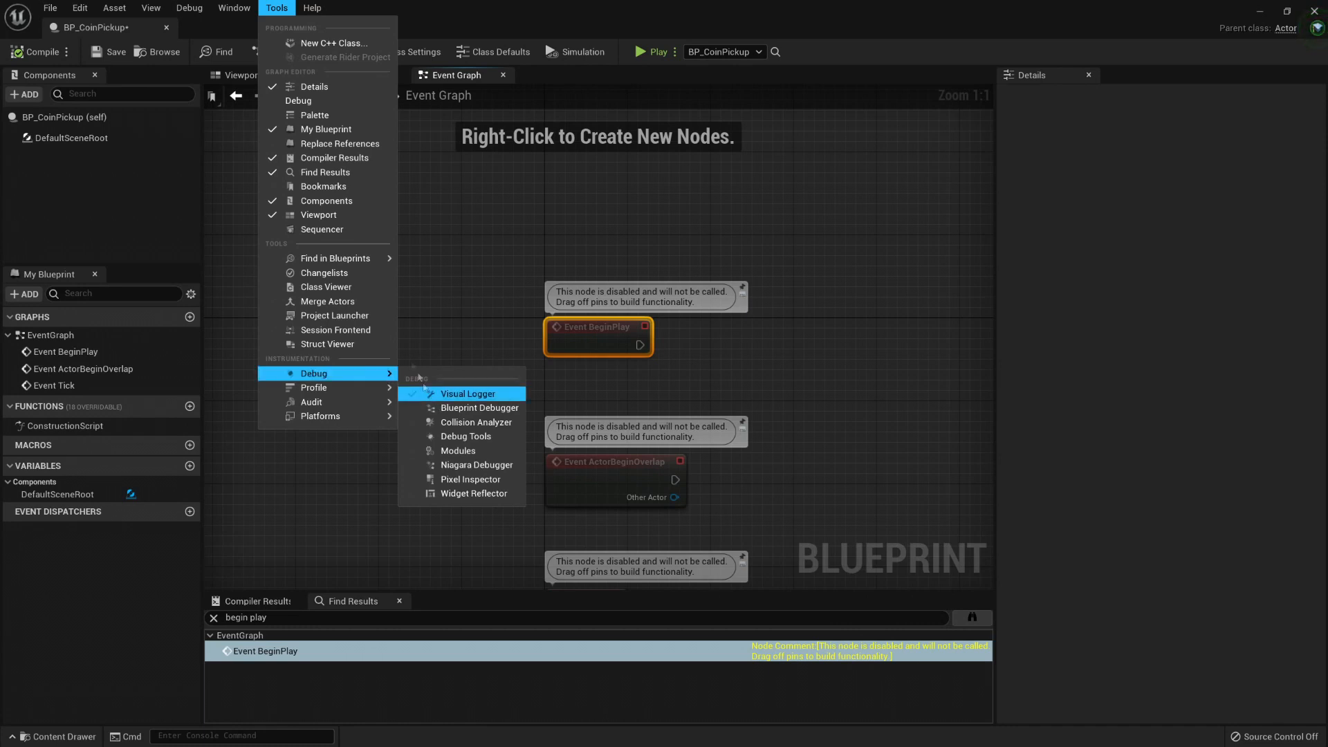
{"action": "left_click", "coordinate": [313, 7]}
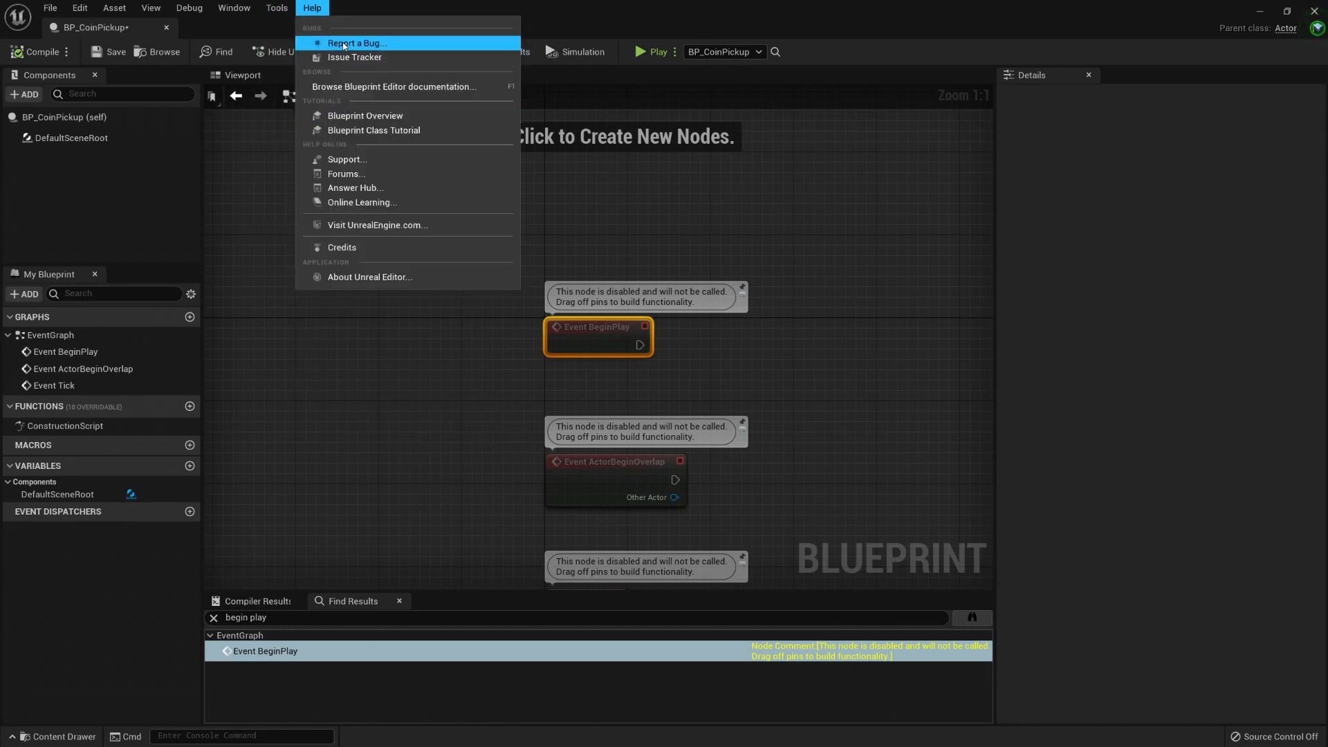